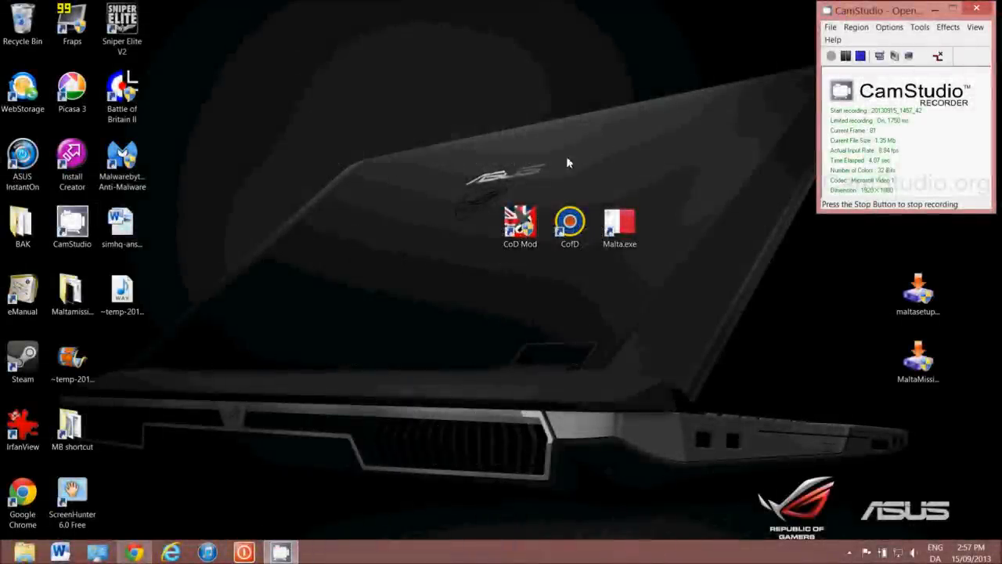
Select the CofD, Malta.exe and CoD Mod desktop shortcuts in turn
click(619, 221)
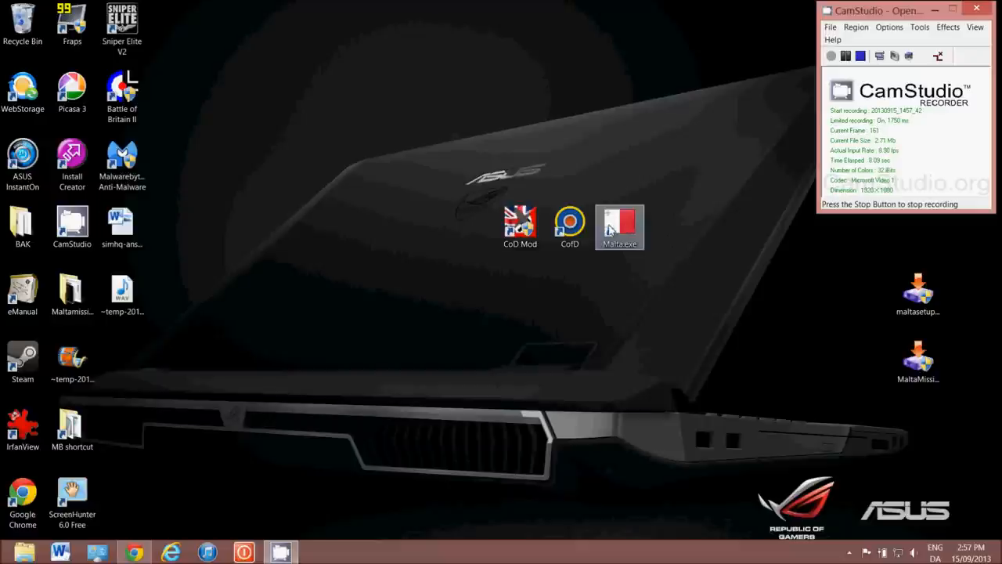
click(570, 223)
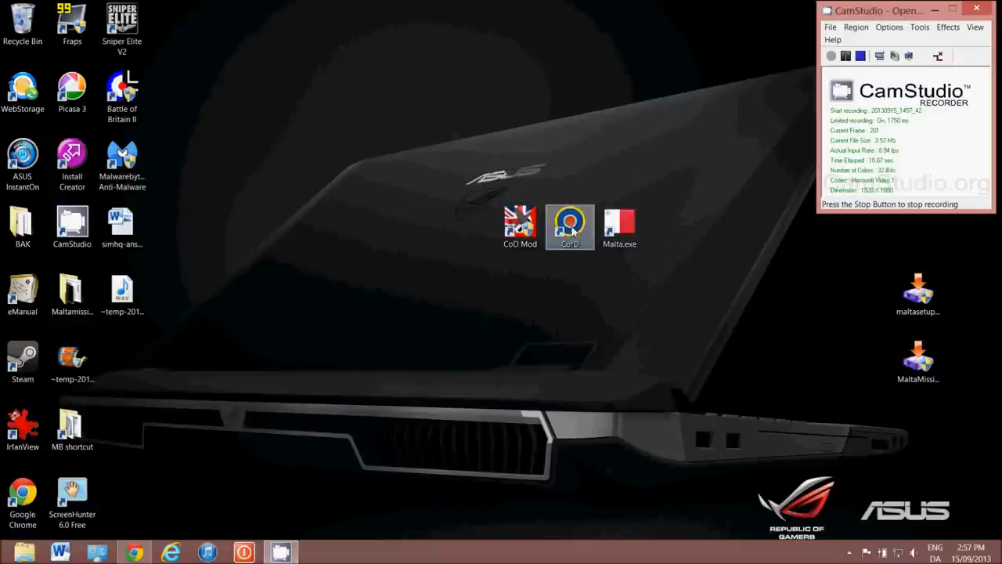
click(521, 223)
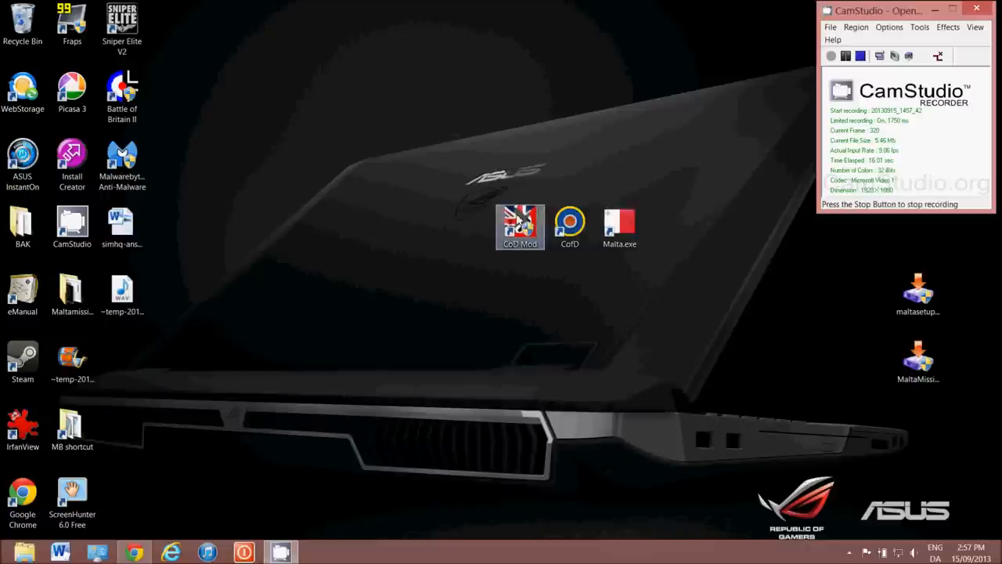
click(570, 225)
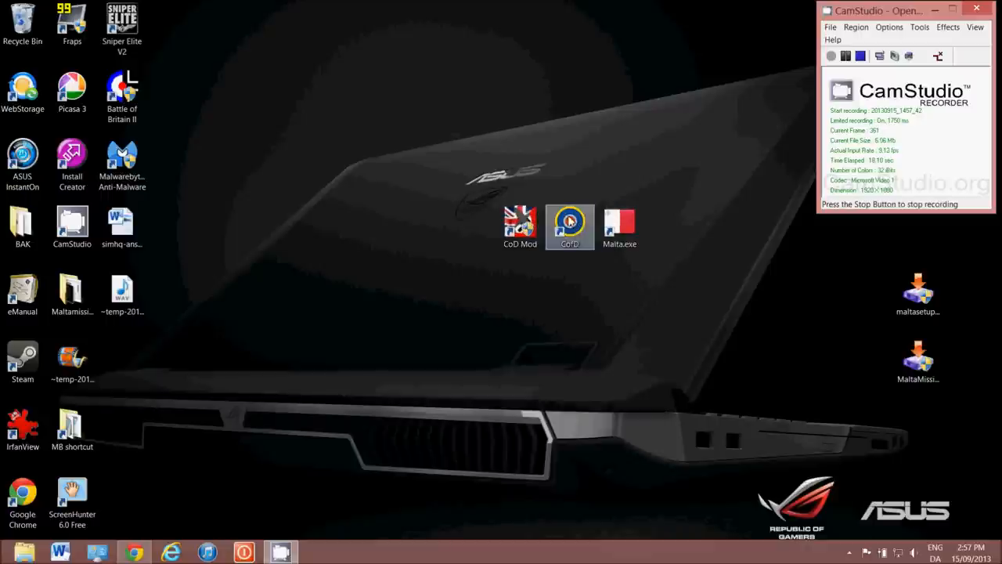
click(619, 223)
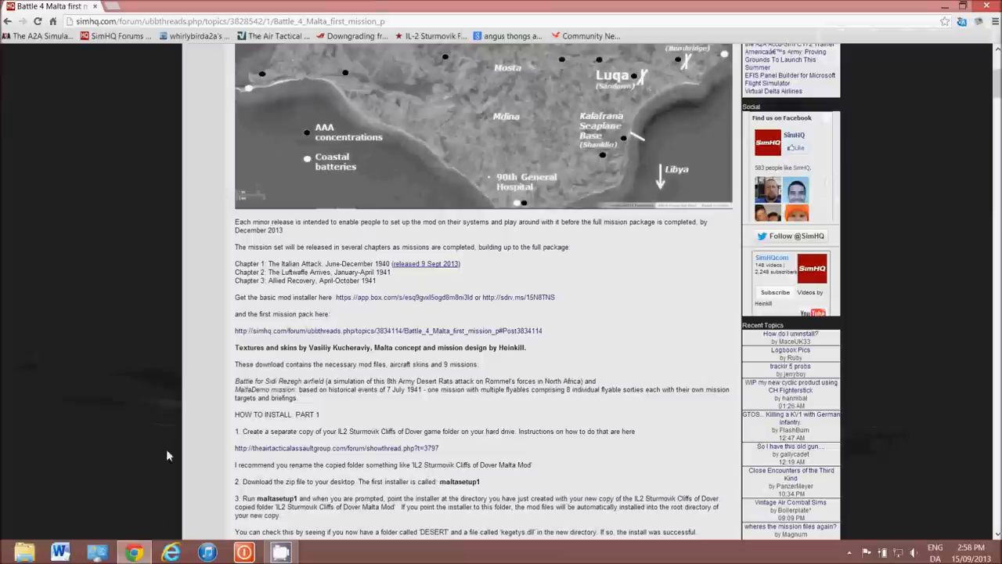
Scroll the SimHQ Battle 4 Malta thread to its download links and HOW TO INSTALL section
scroll(up, 3)
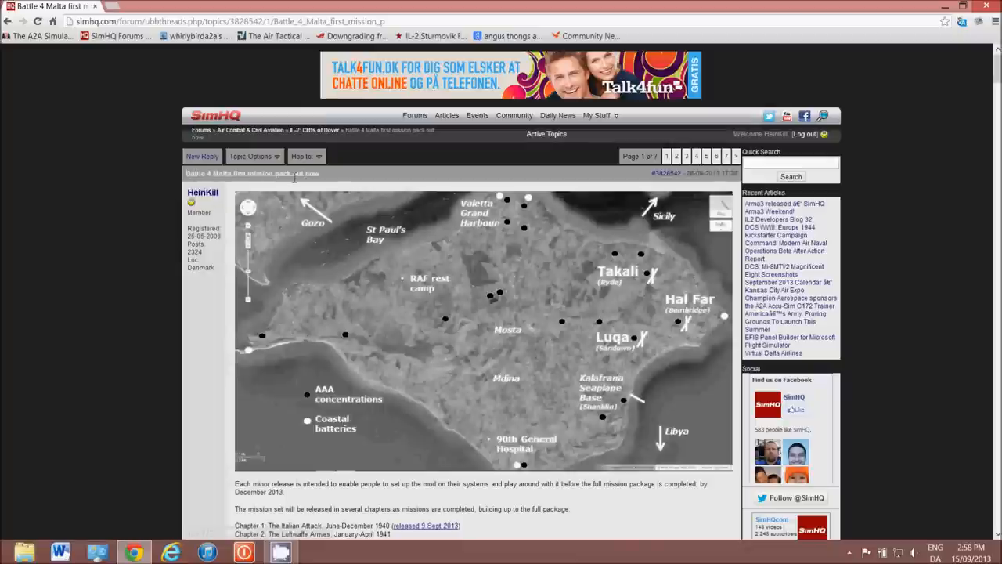
scroll(down, 3)
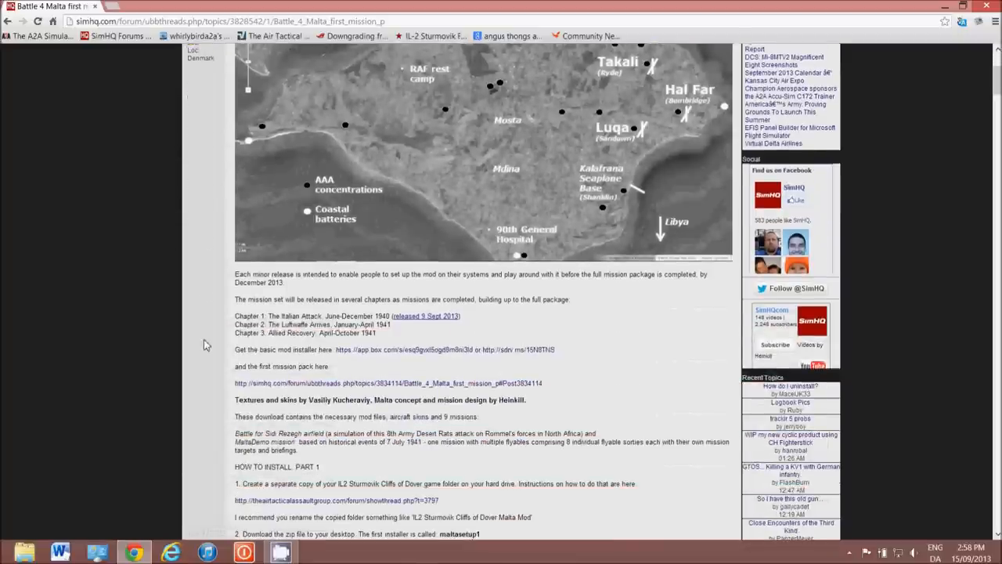
scroll(down, 3)
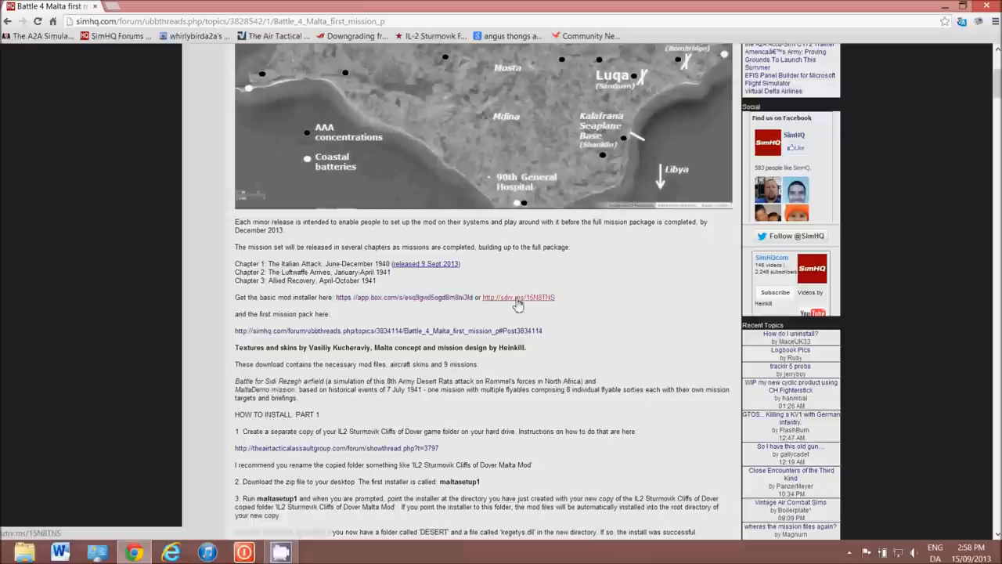
mouse_move(425, 303)
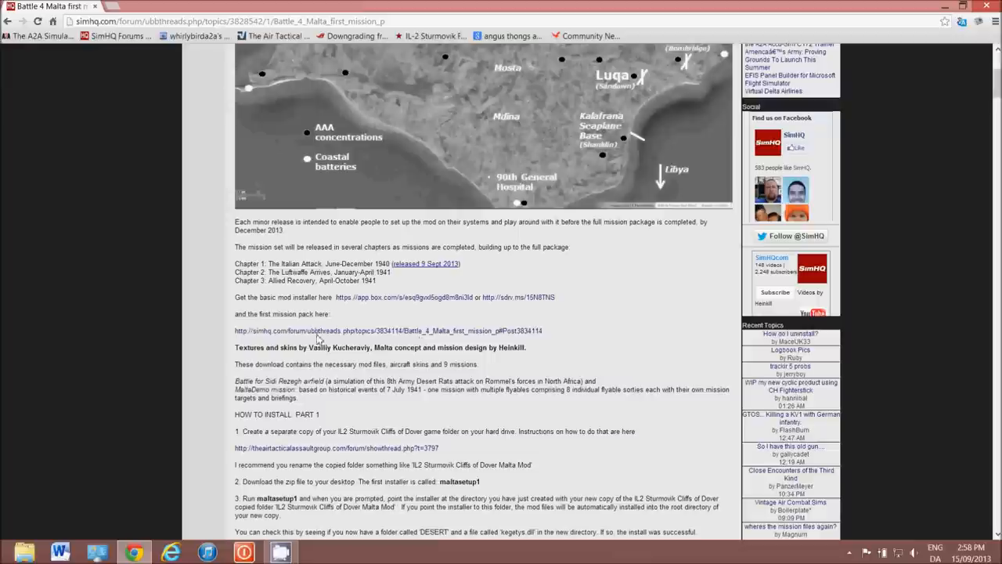
mouse_move(462, 331)
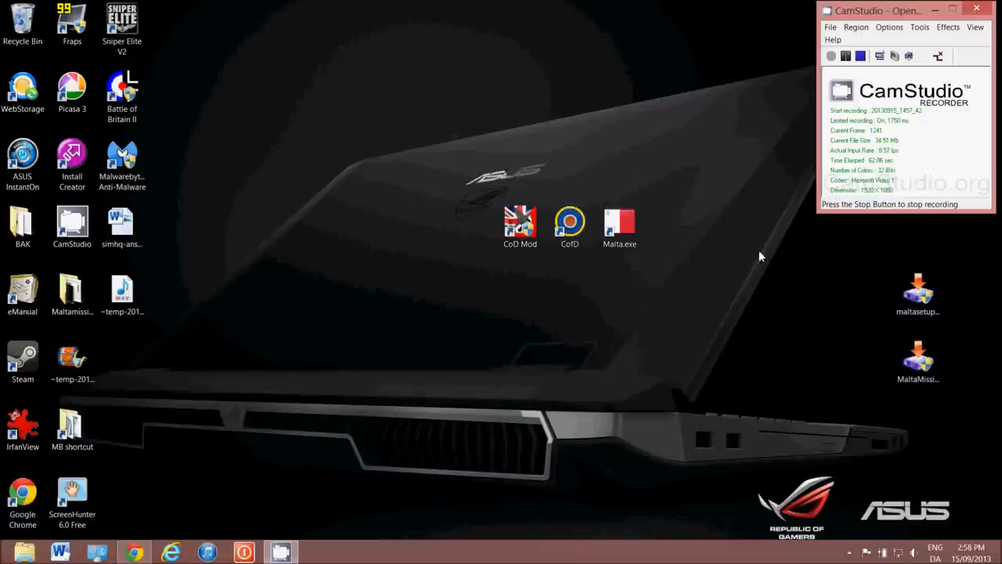
Launch File Explorer from the taskbar to show the Libraries window
click(569, 221)
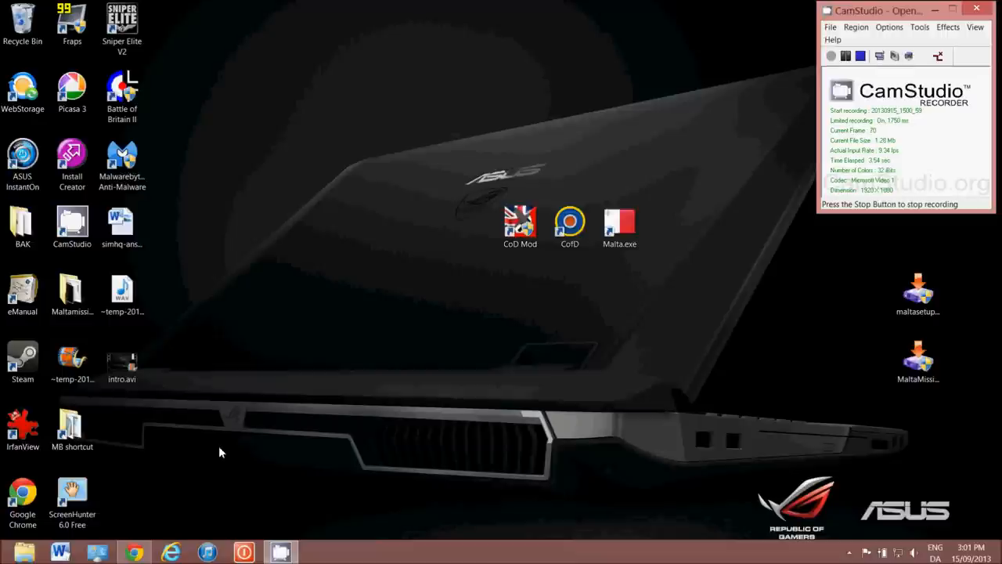
mouse_move(176, 468)
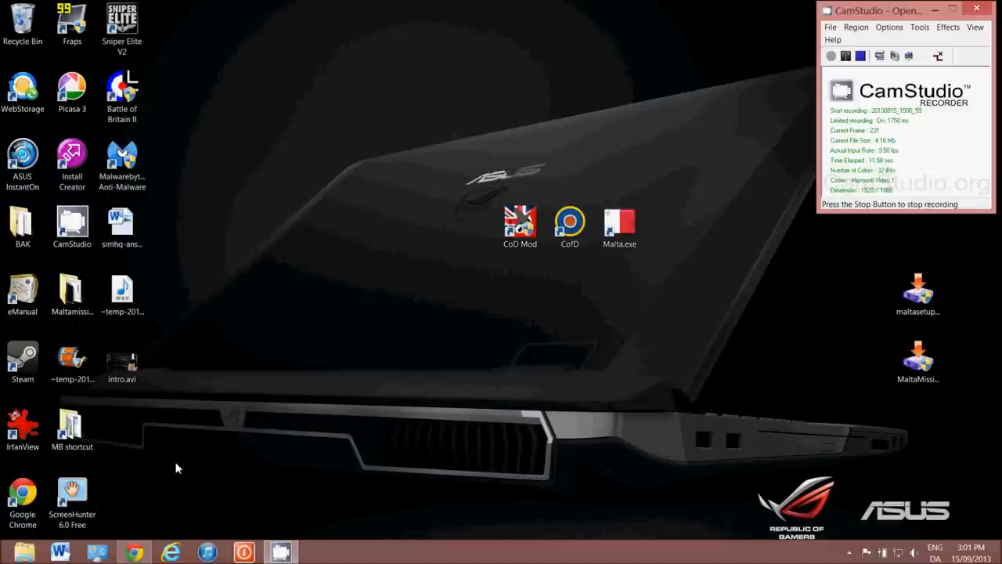
mouse_move(114, 497)
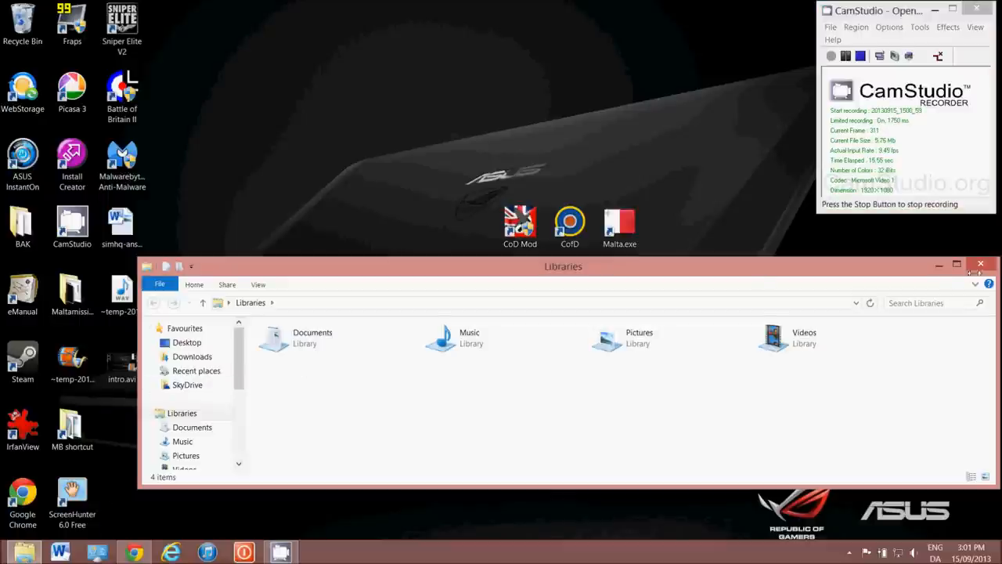
Maximize Explorer, select IL-2 Sturmovik Cliffs of Dover under Steam\steamapps\common, then view Data2 (F:)
click(956, 265)
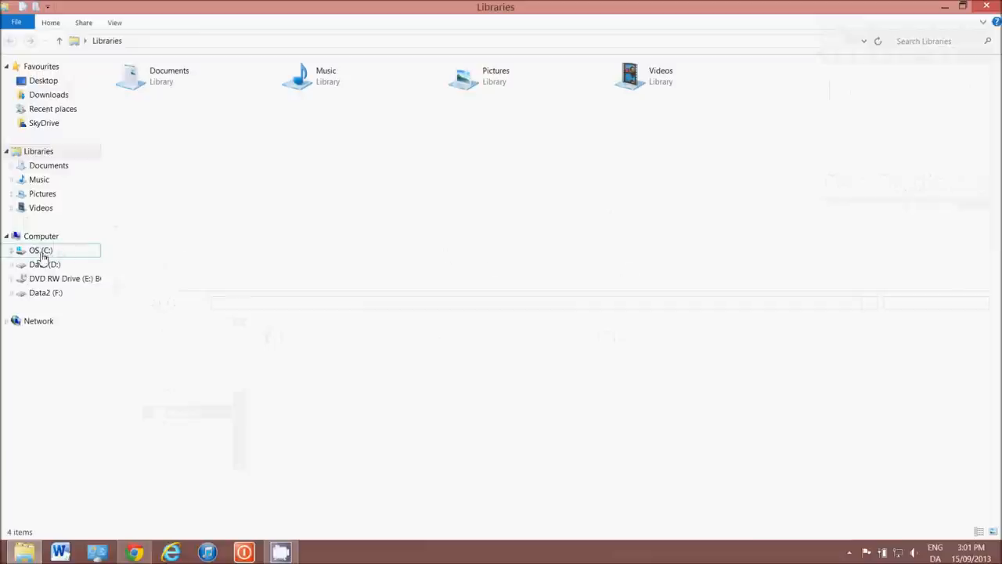
double_click(39, 250)
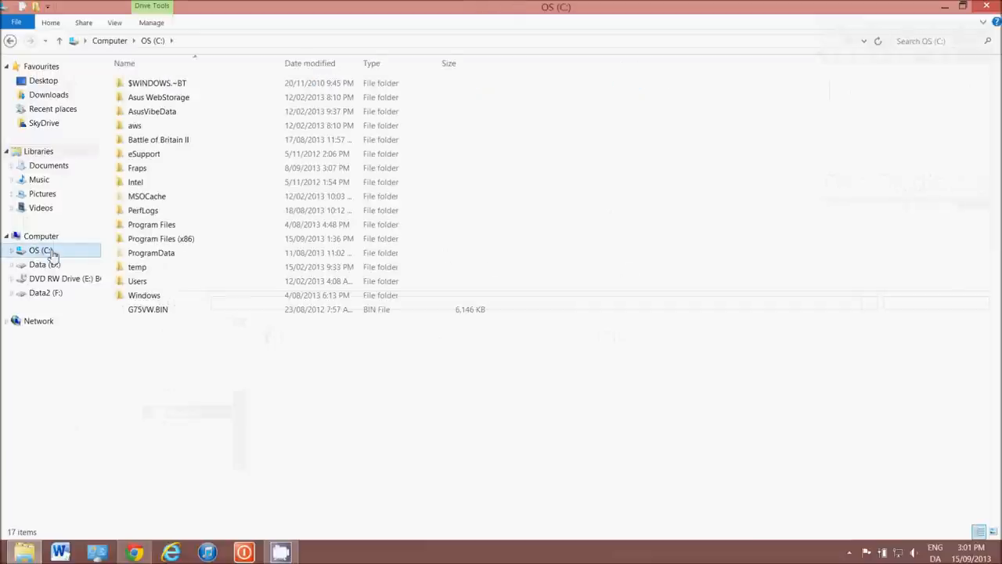
mouse_move(174, 245)
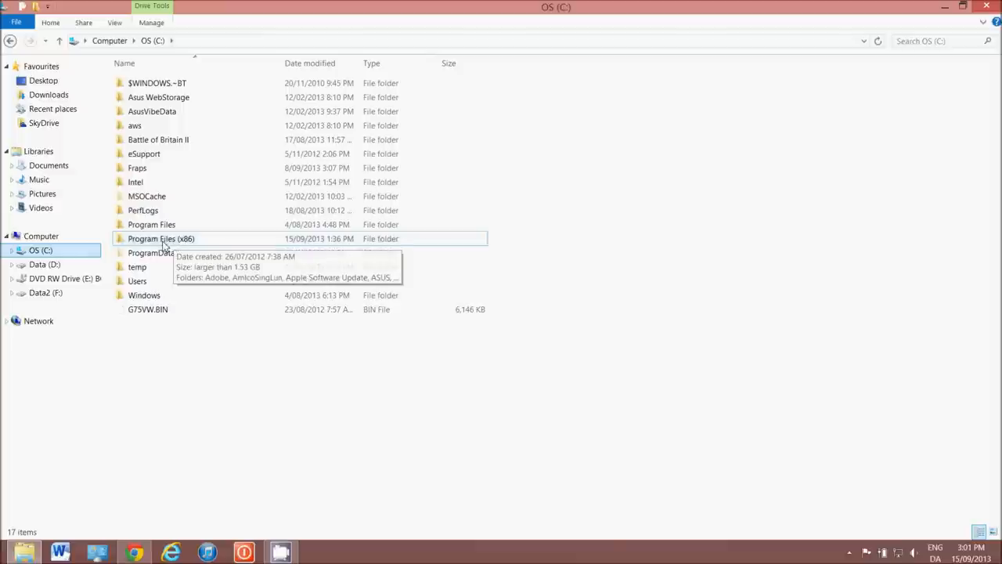
double_click(160, 239)
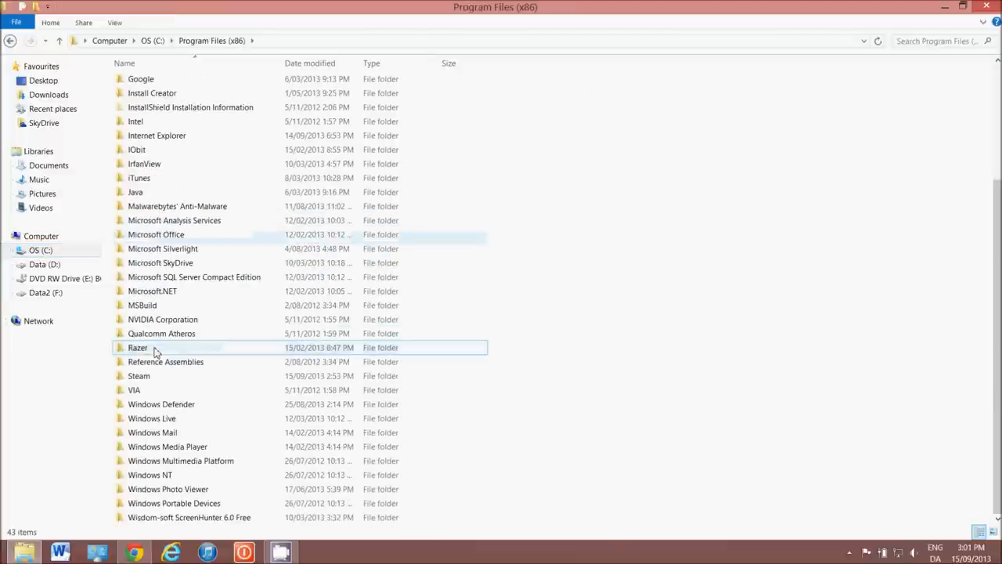
double_click(139, 376)
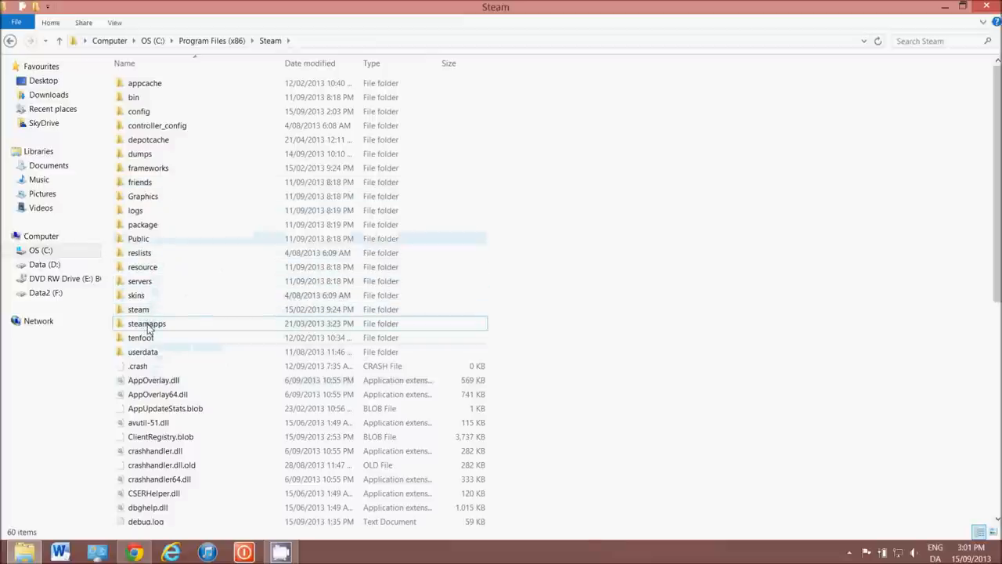
double_click(146, 324)
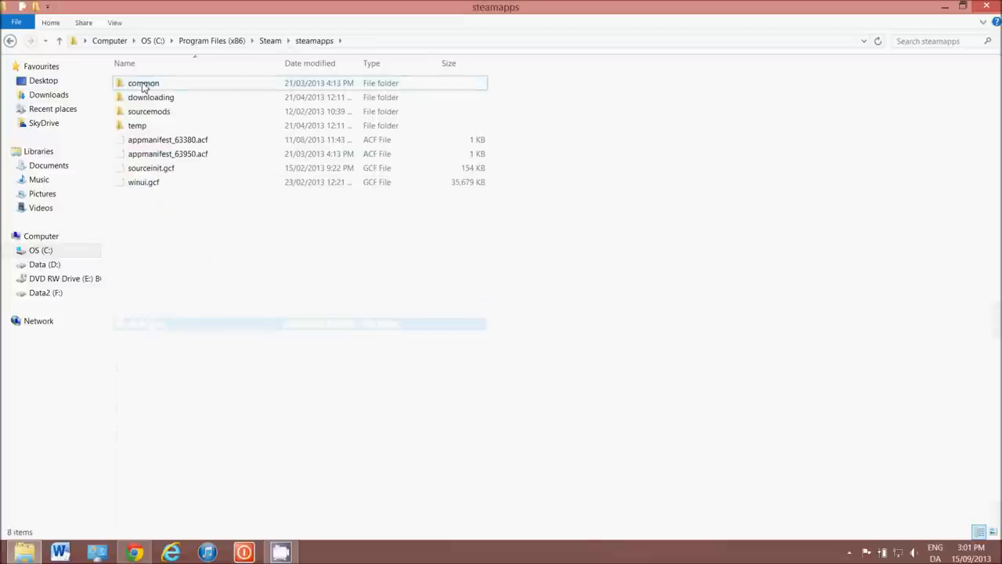
double_click(150, 83)
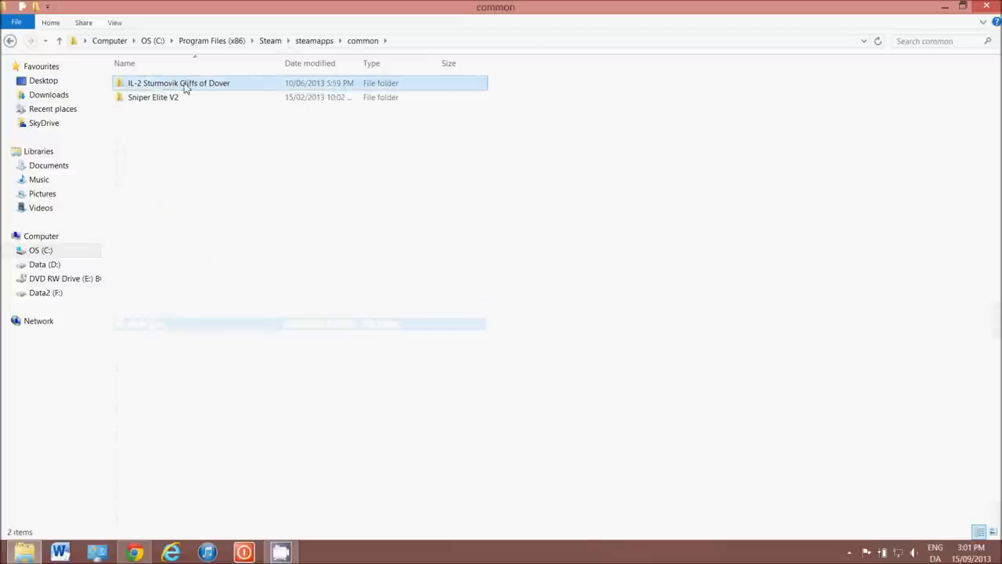
click(185, 83)
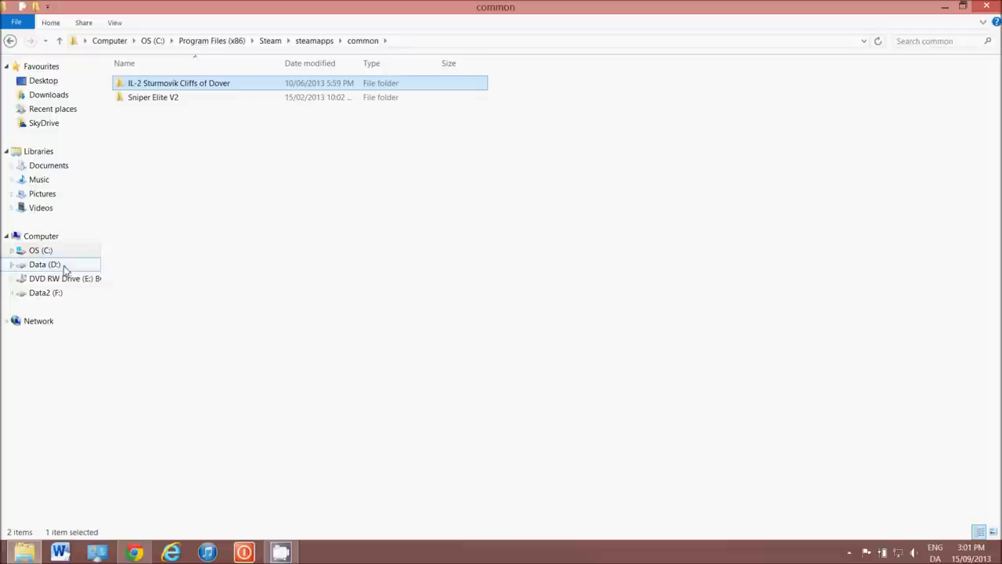
click(44, 293)
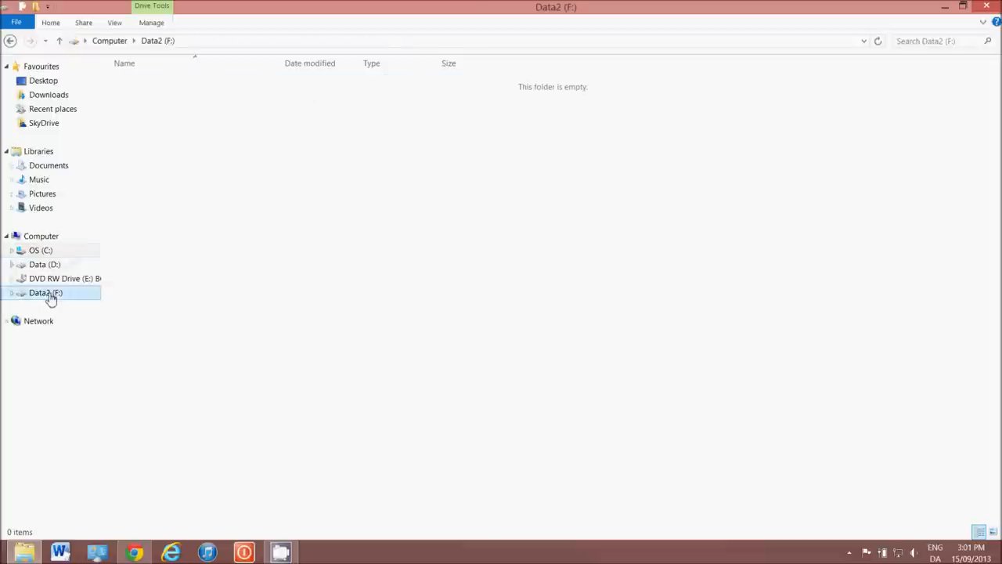
mouse_move(227, 224)
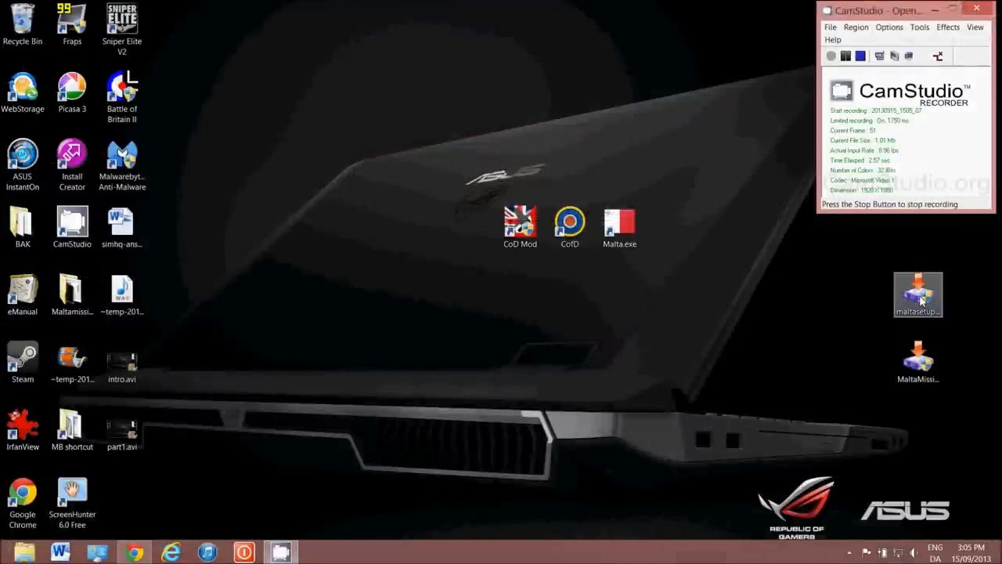
Move the maltasetup1 installer beside the Malta.exe shortcut and run it
drag(918, 295, 619, 299)
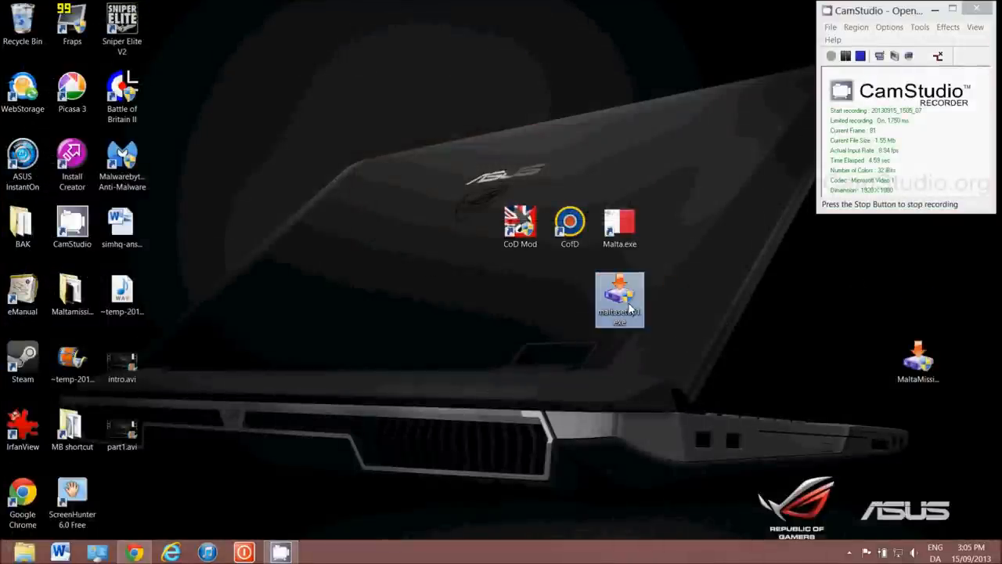
mouse_move(666, 312)
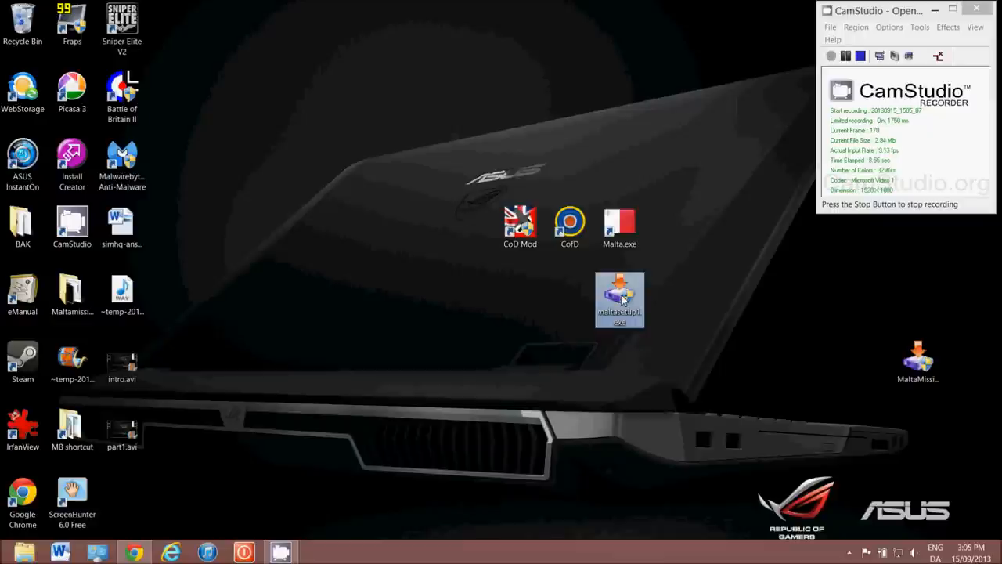
double_click(620, 298)
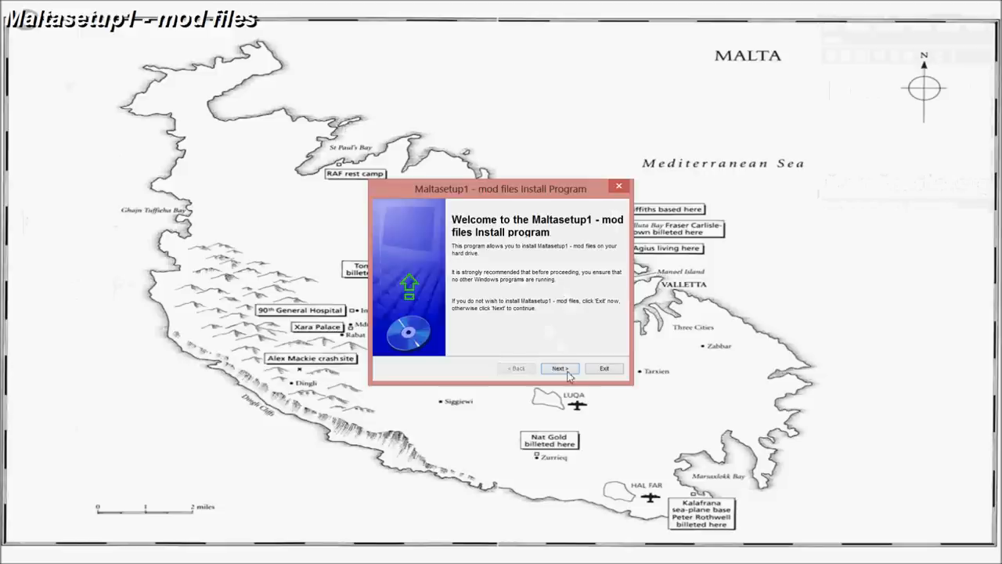
Advance the Maltasetup1 installer past the welcome and mod information pages
click(559, 368)
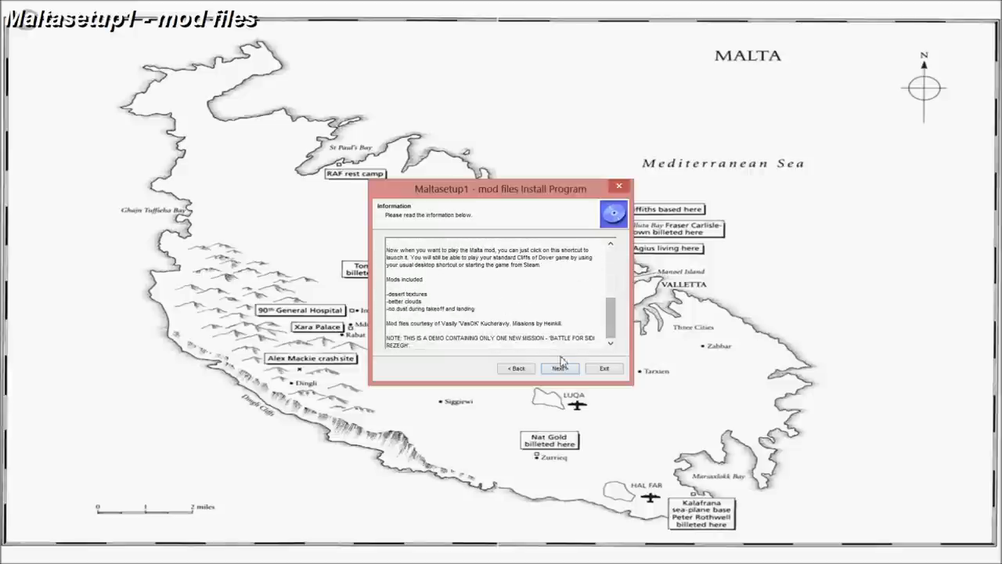
click(560, 368)
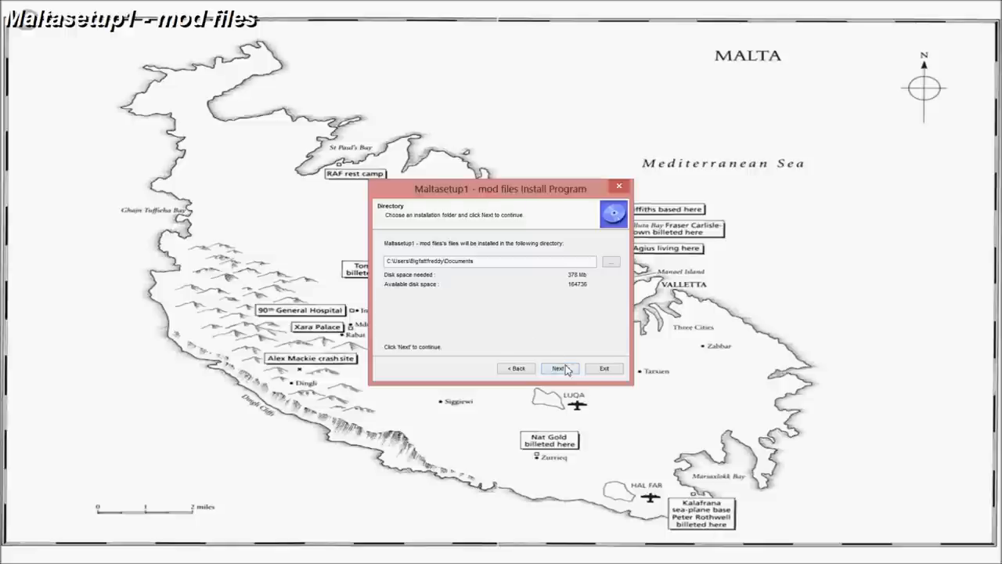
mouse_move(544, 303)
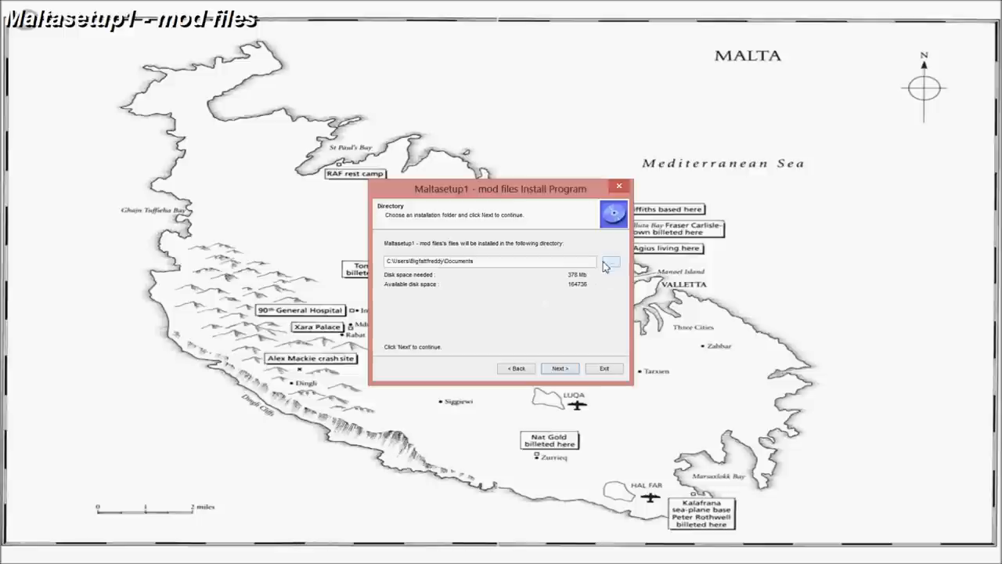
Browse under Computer > Data (D:) and choose Il2Malta as the install folder
click(609, 262)
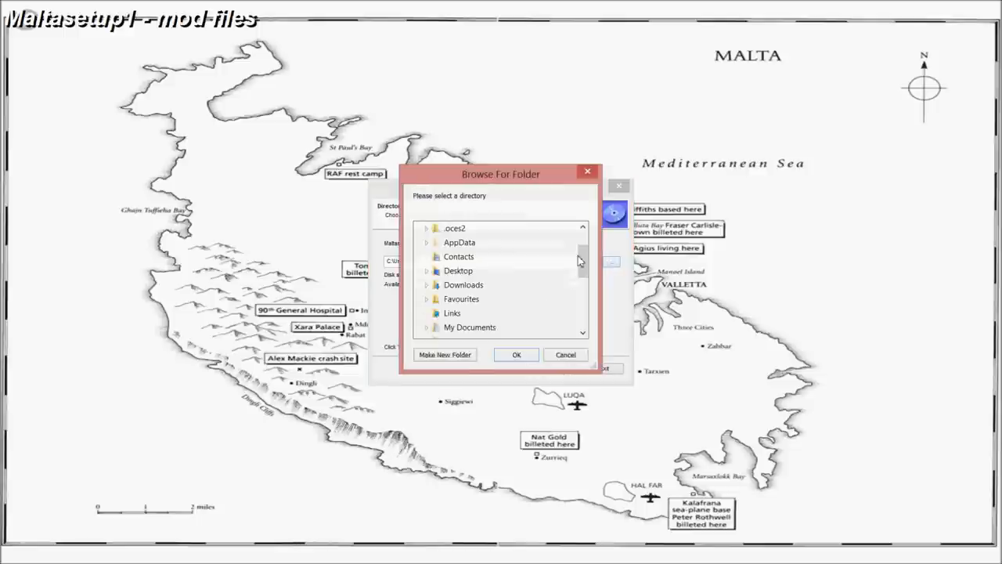
scroll(down, 3)
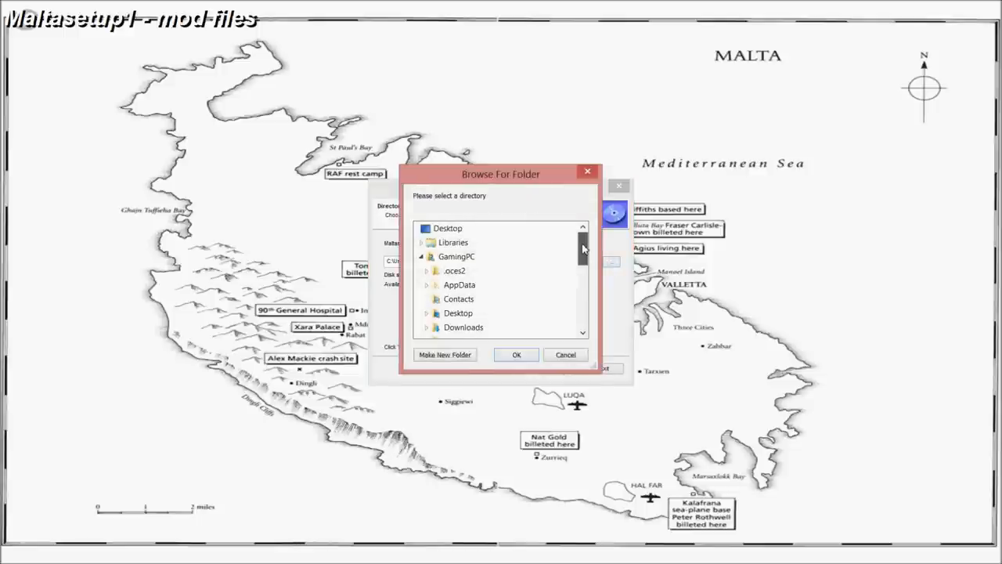
scroll(down, 3)
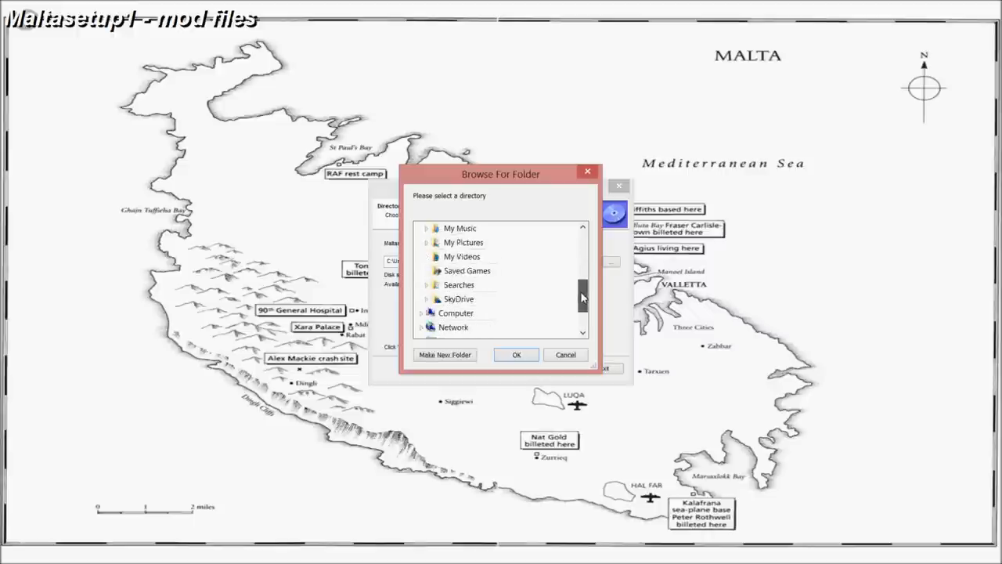
scroll(down, 3)
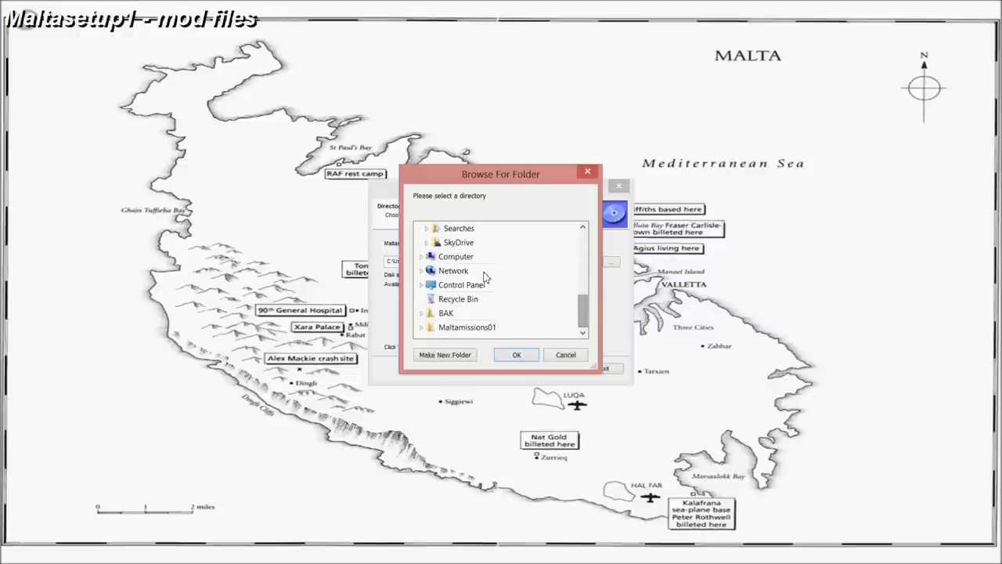
click(455, 256)
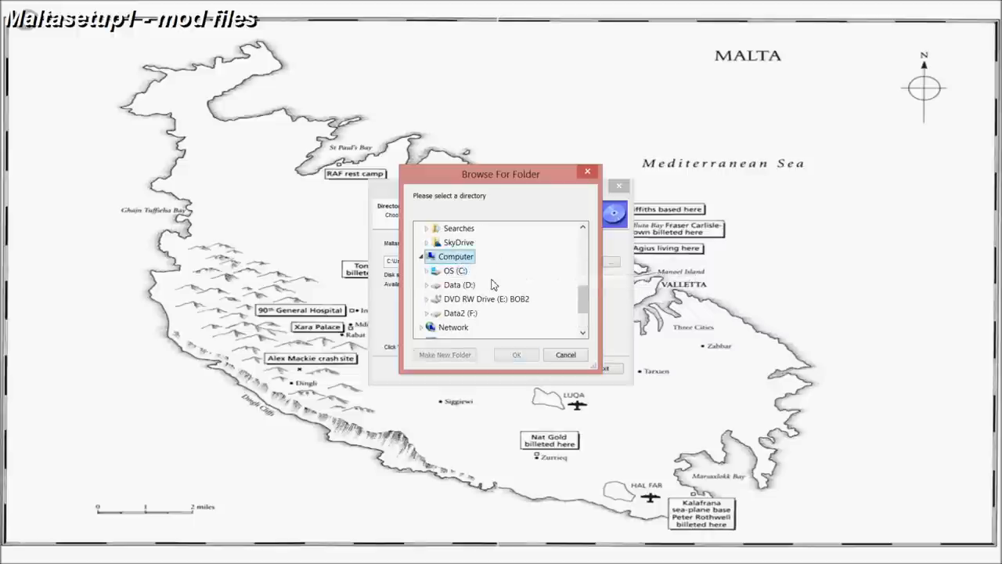
click(433, 284)
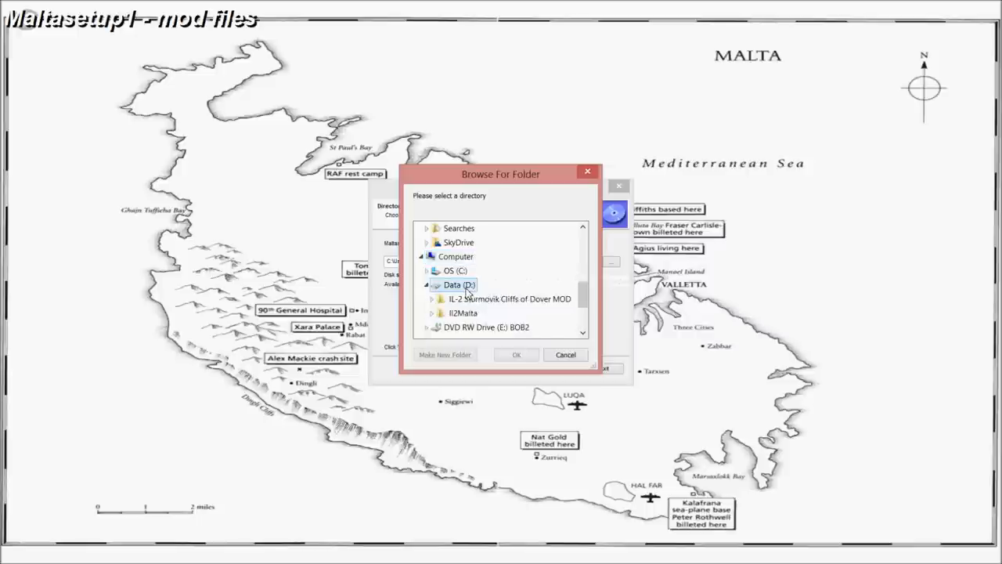
mouse_move(461, 313)
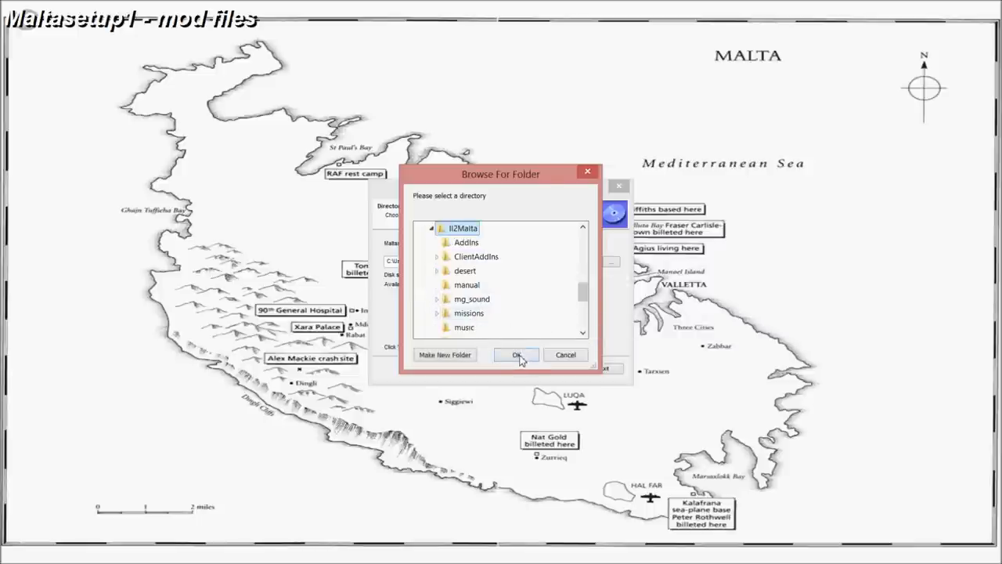
click(516, 355)
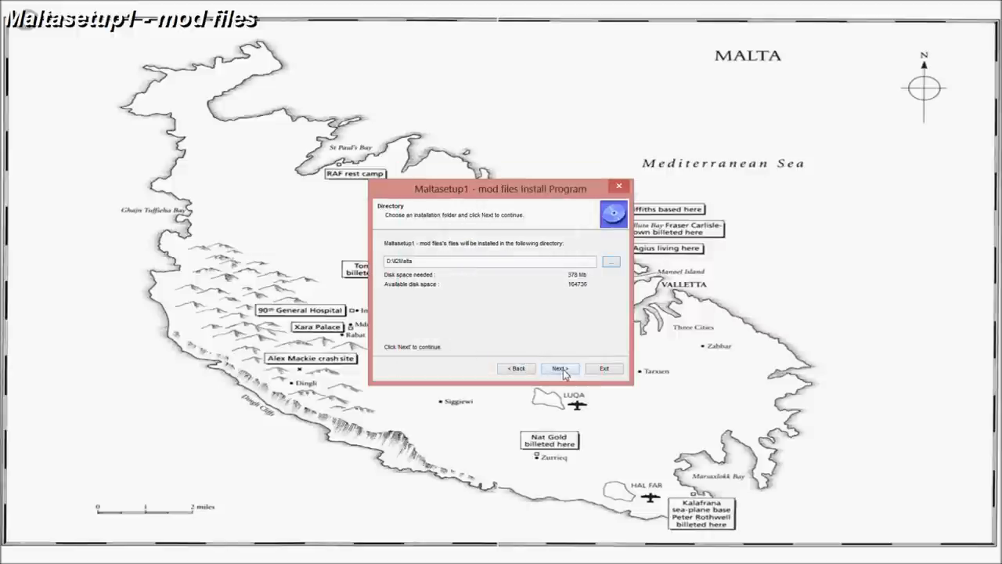
Confirm the D:\Il2Malta destination and start installing the mod files
click(560, 368)
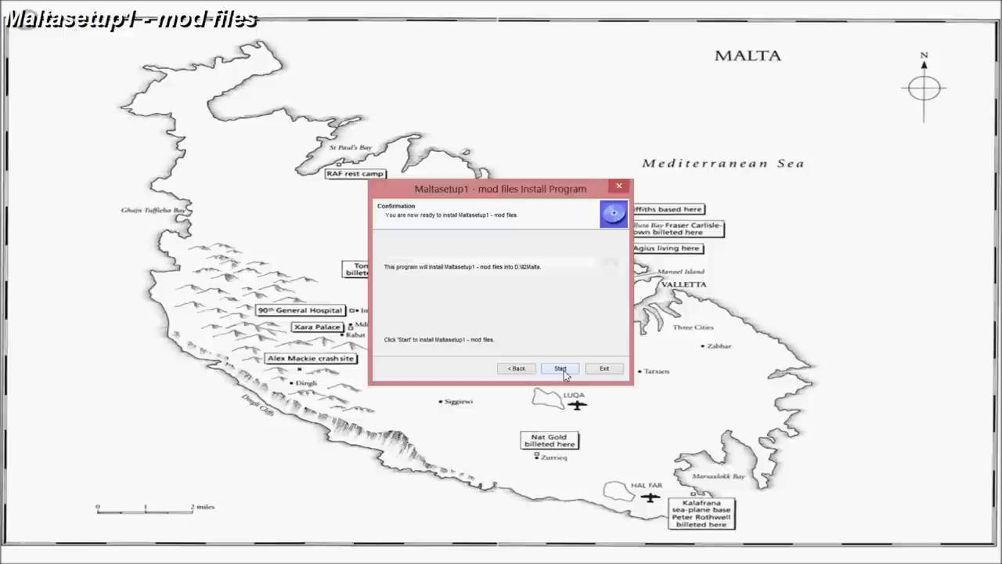
click(560, 368)
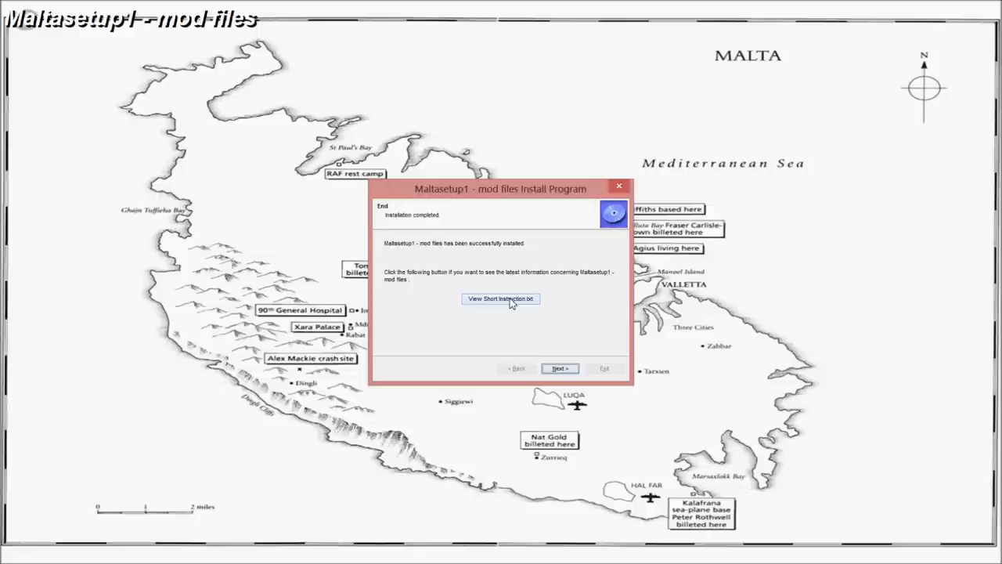
Read Short Instruction.txt in Notepad, close it, and finish the installer
click(500, 299)
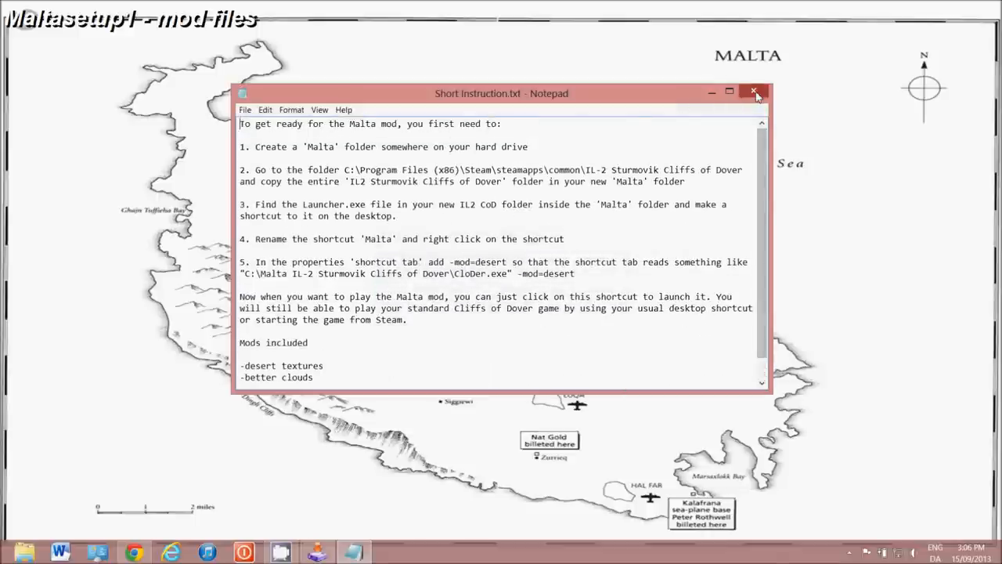
click(755, 92)
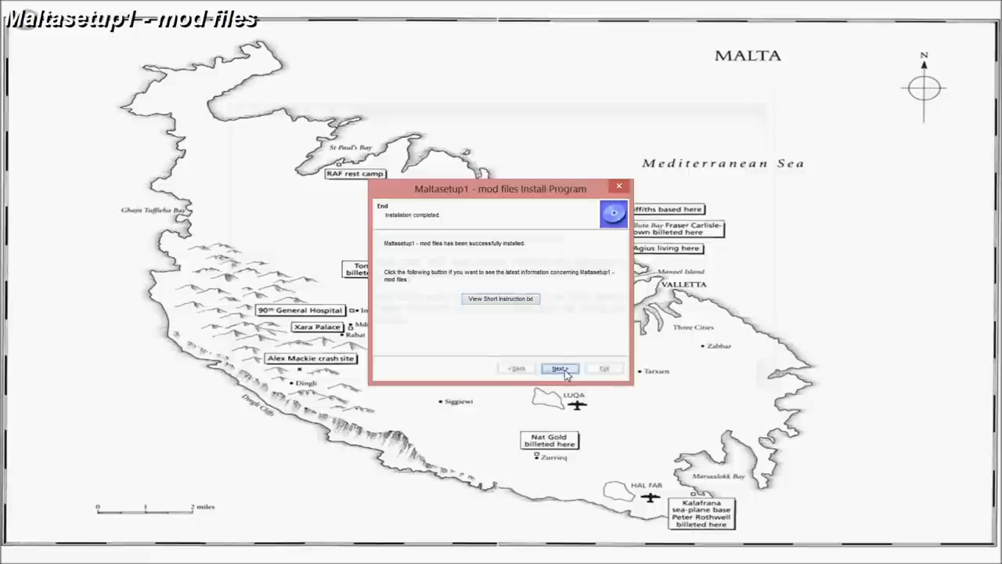
click(559, 367)
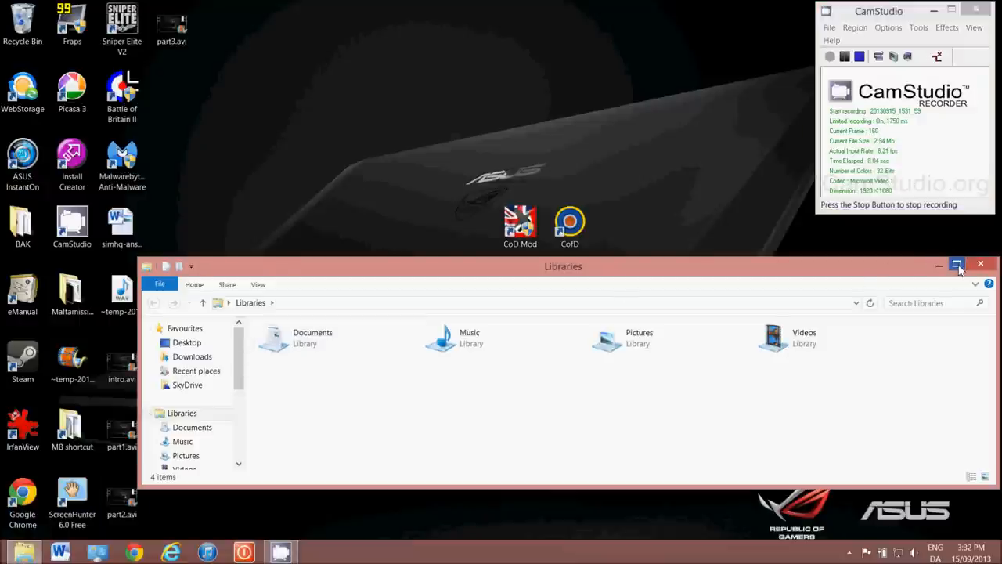
Create a desktop shortcut to Launcher.exe from D:\Il2Malta and close Explorer
click(956, 265)
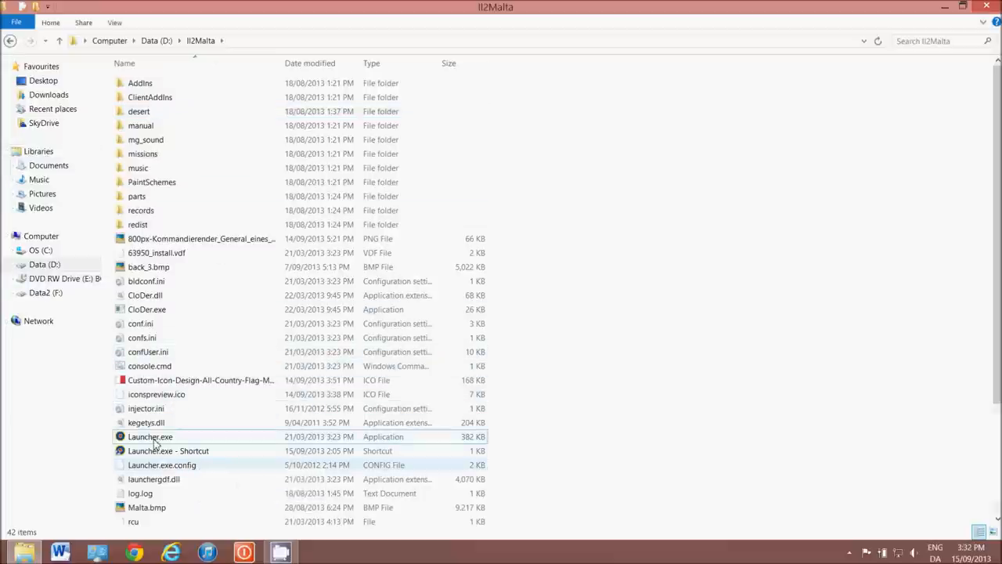
scroll(down, 3)
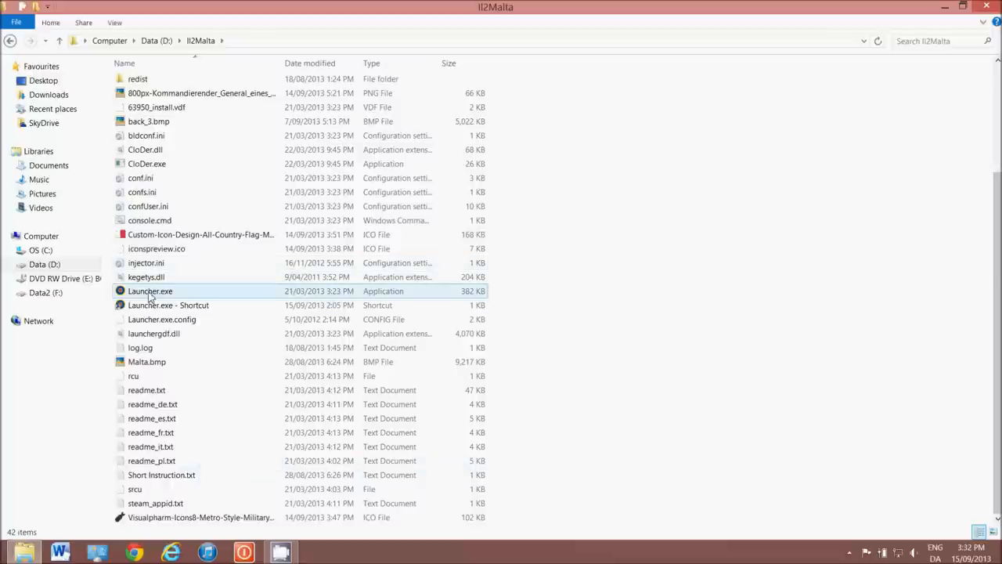
click(149, 291)
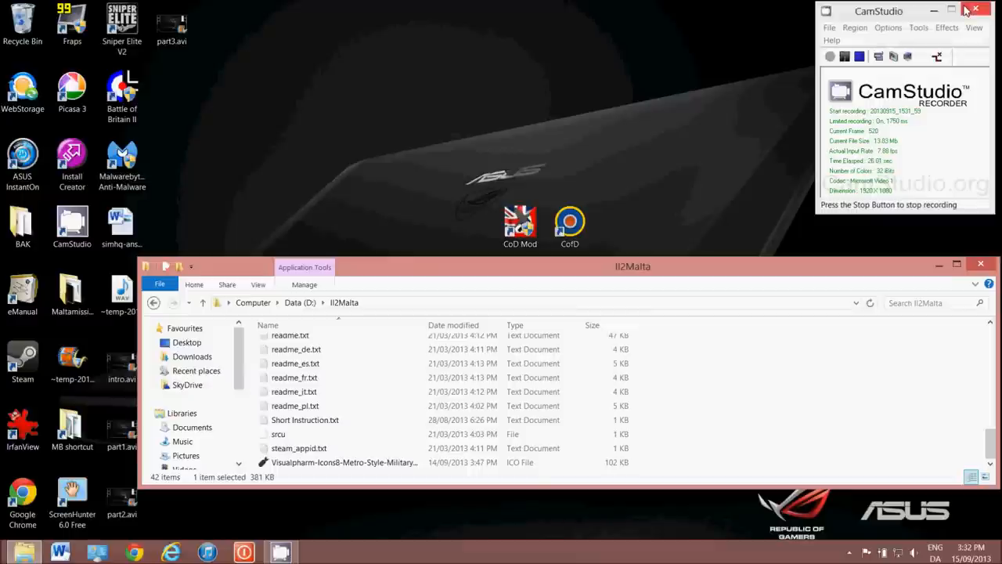
click(304, 420)
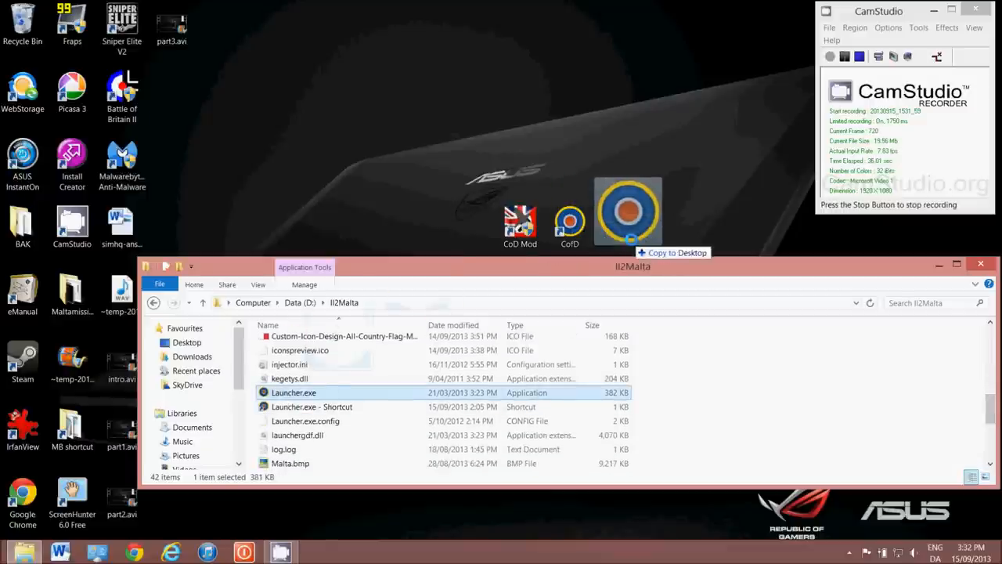
drag(294, 392, 638, 243)
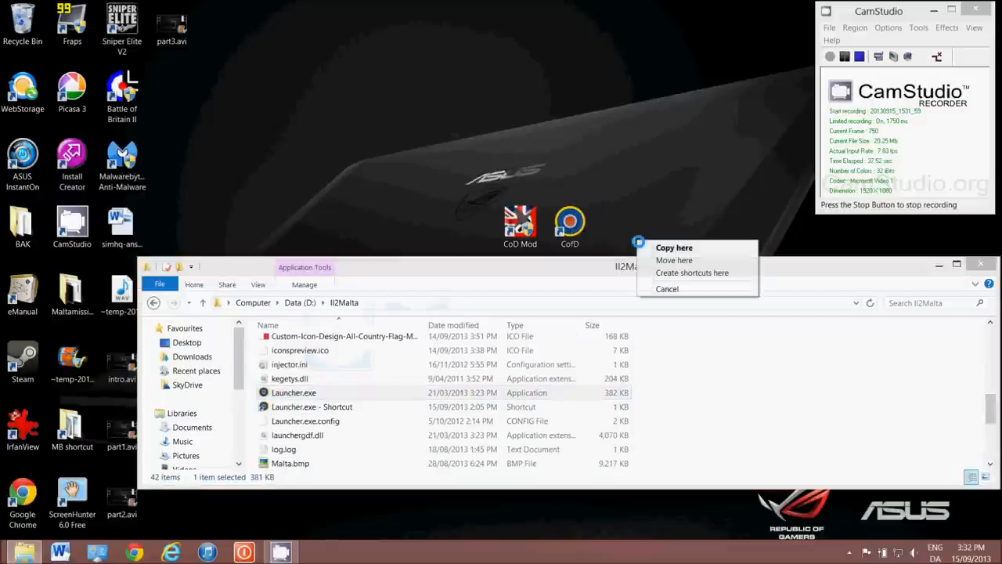
click(692, 272)
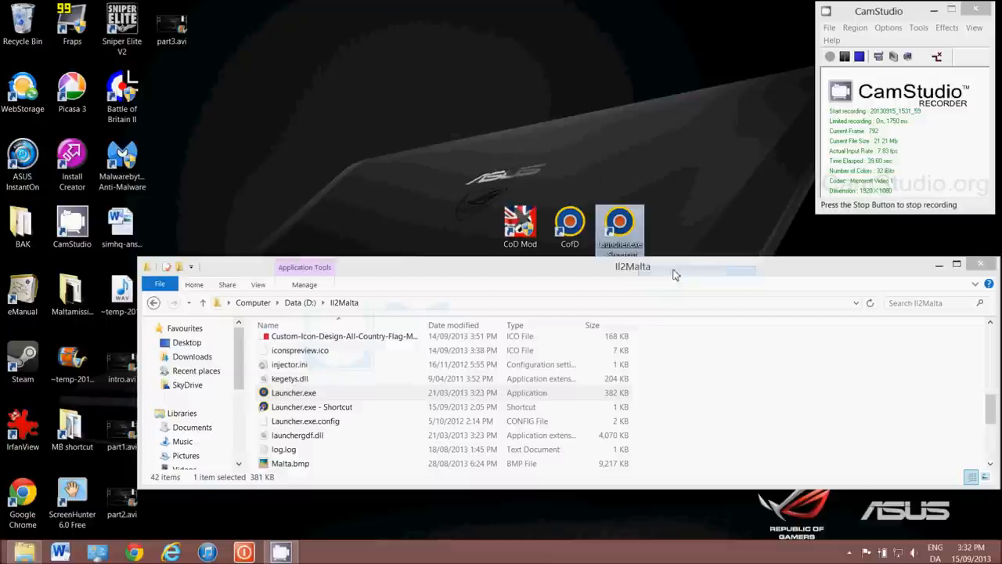
click(998, 264)
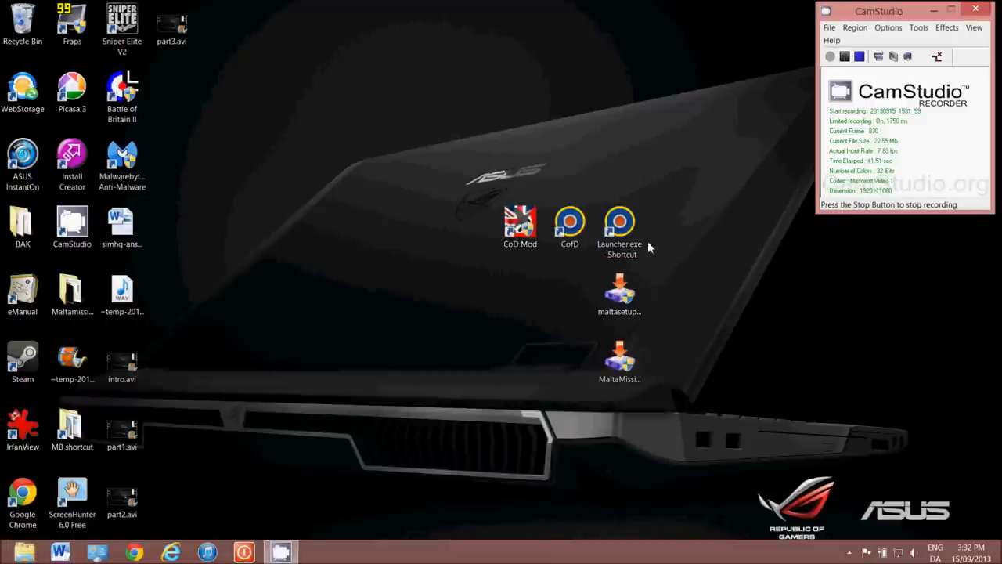
Select the Launcher.exe shortcut and begin renaming it to Malta
click(619, 223)
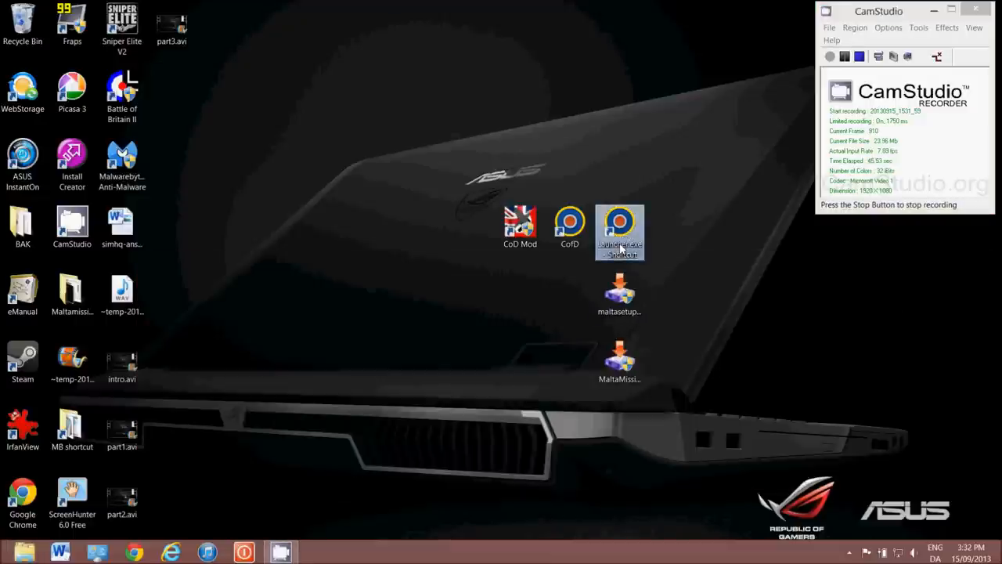
click(620, 219)
text(Malta)
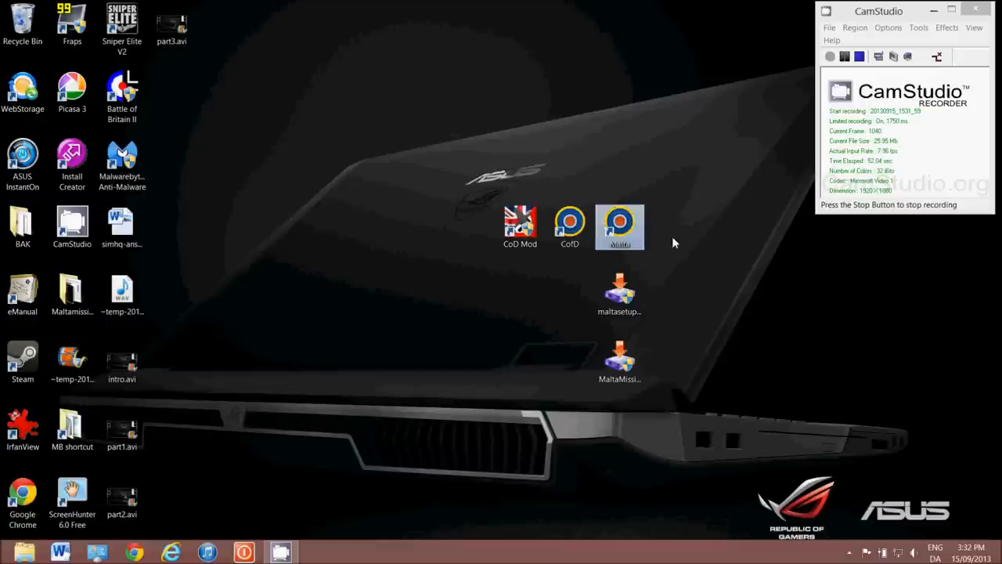
mouse_move(632, 218)
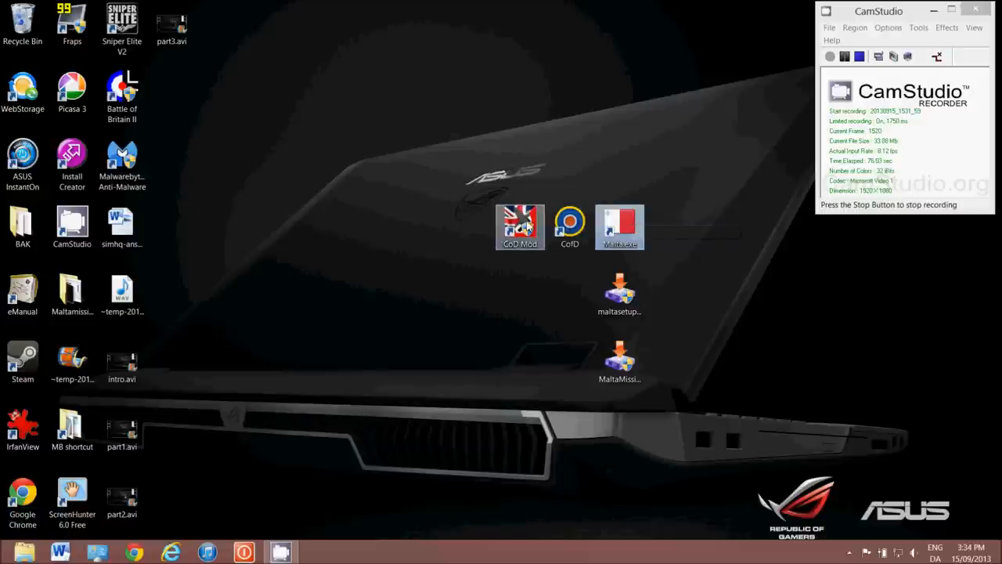
mouse_move(619, 223)
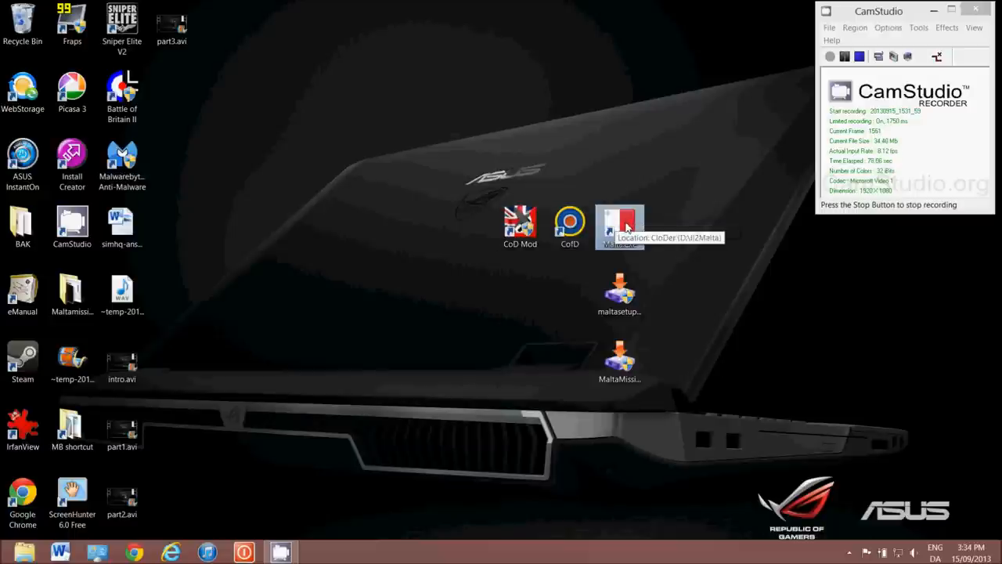
Open the Malta.exe shortcut's properties and check its target, D:\Il2Malta\CloDer.exe -mod=desert
right_click(620, 219)
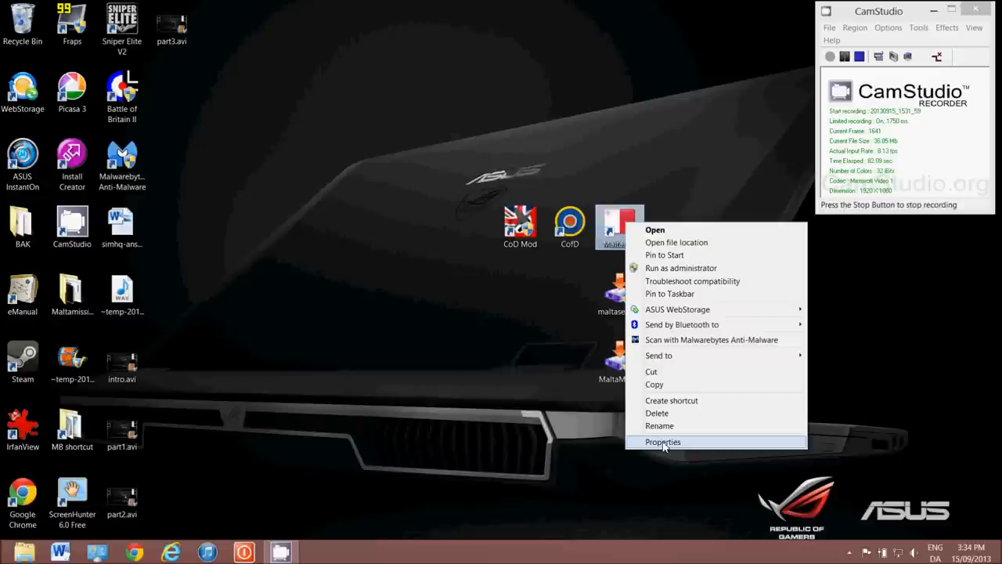
click(663, 442)
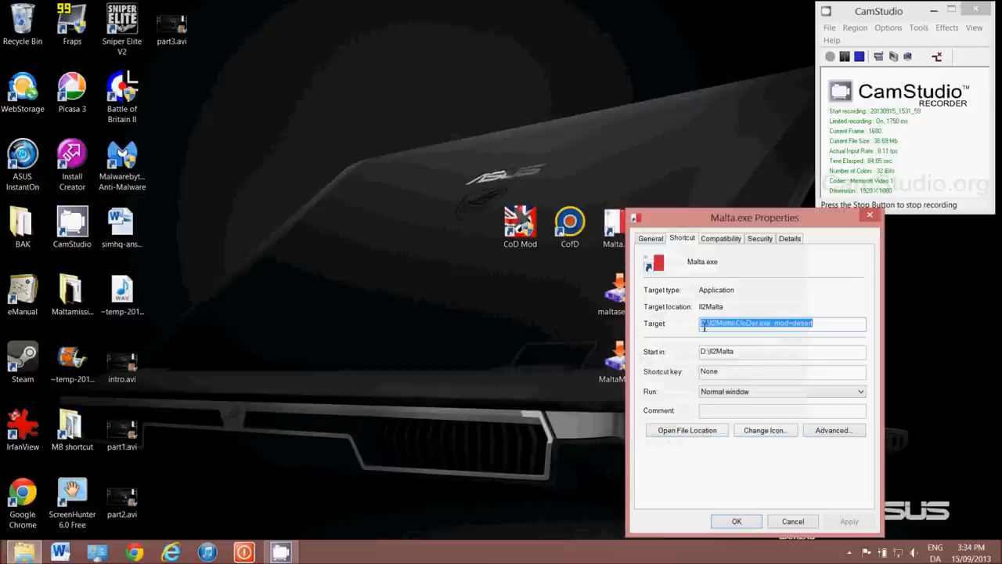
mouse_move(660, 325)
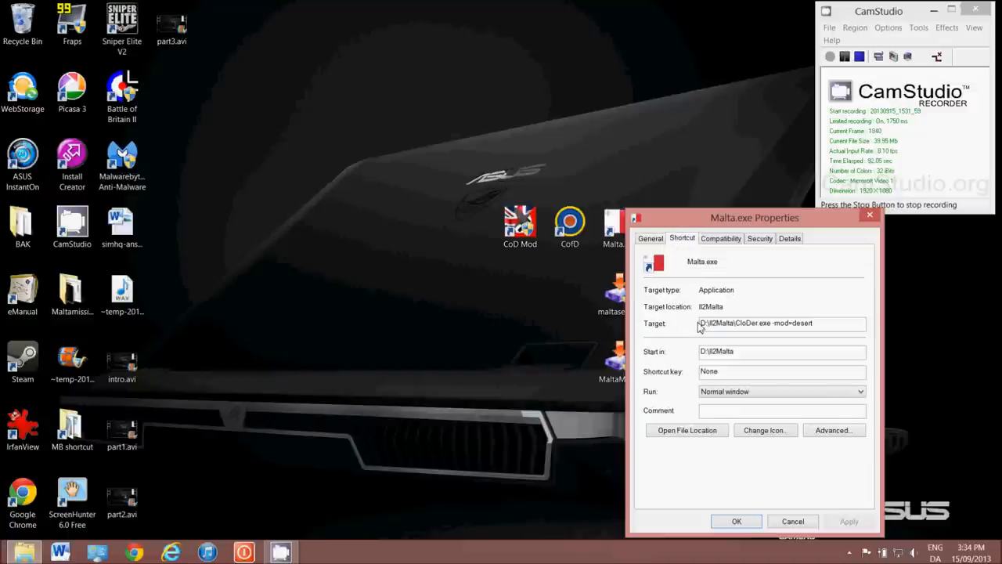
click(702, 323)
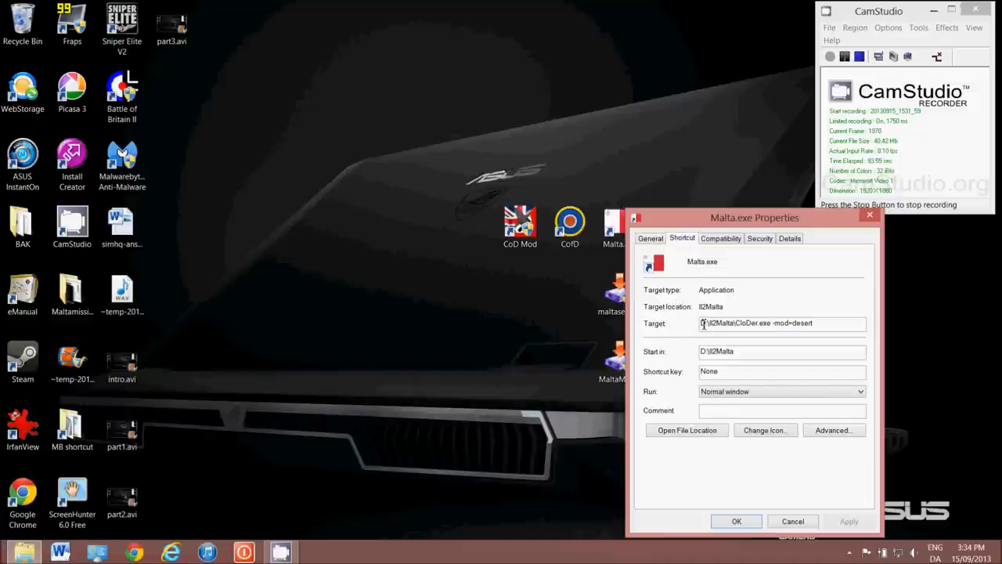
double_click(750, 324)
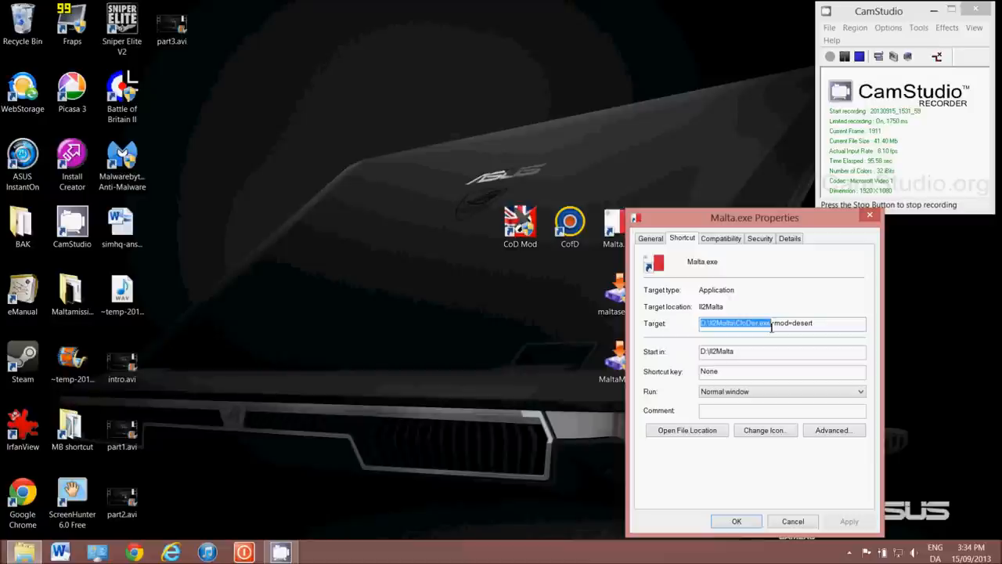
click(773, 324)
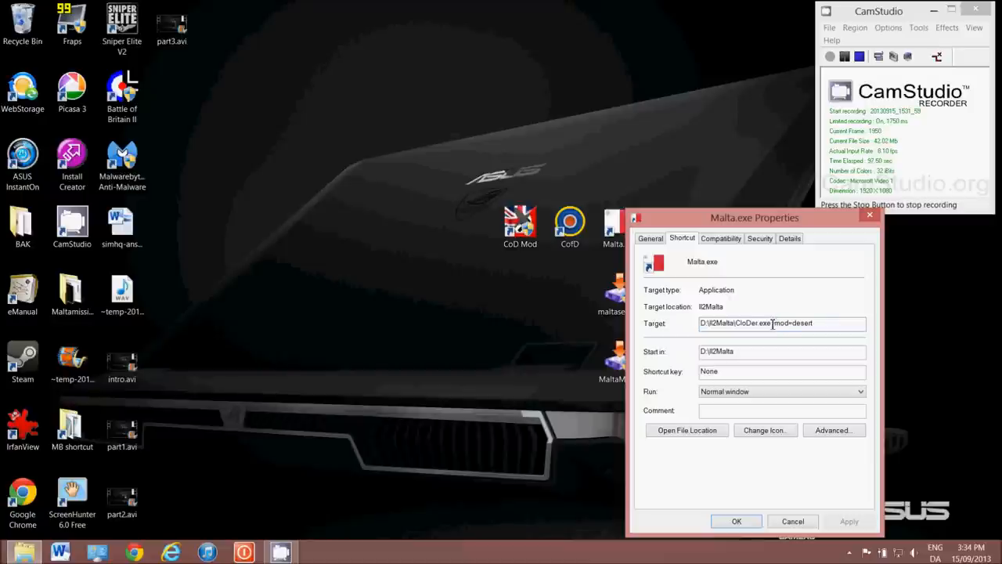
double_click(792, 323)
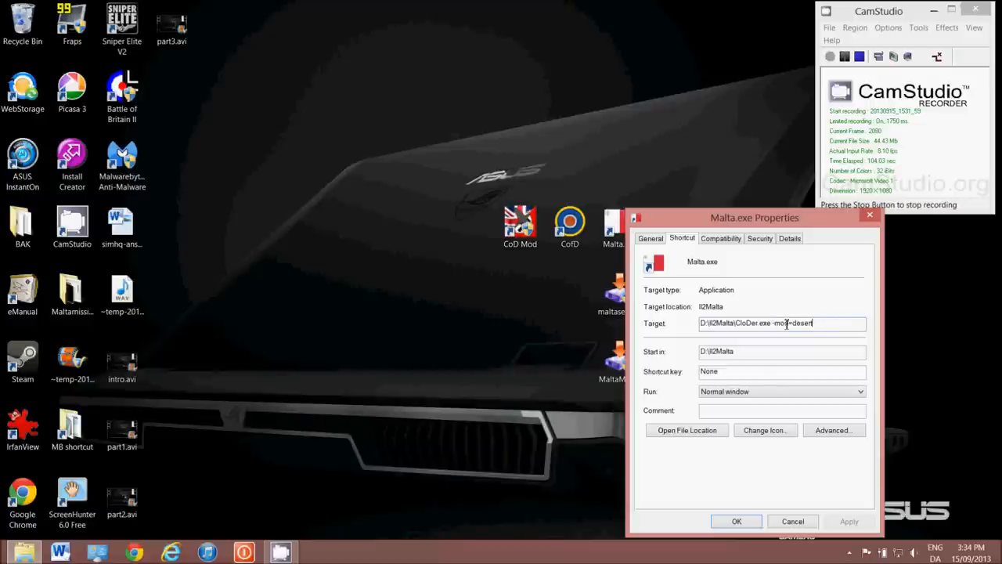
double_click(775, 323)
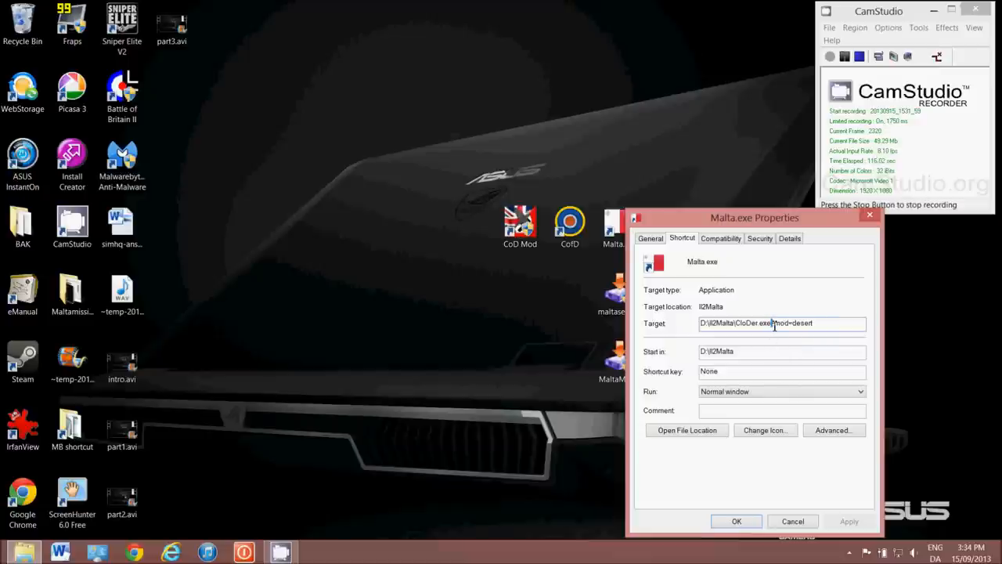
triple_click(773, 324)
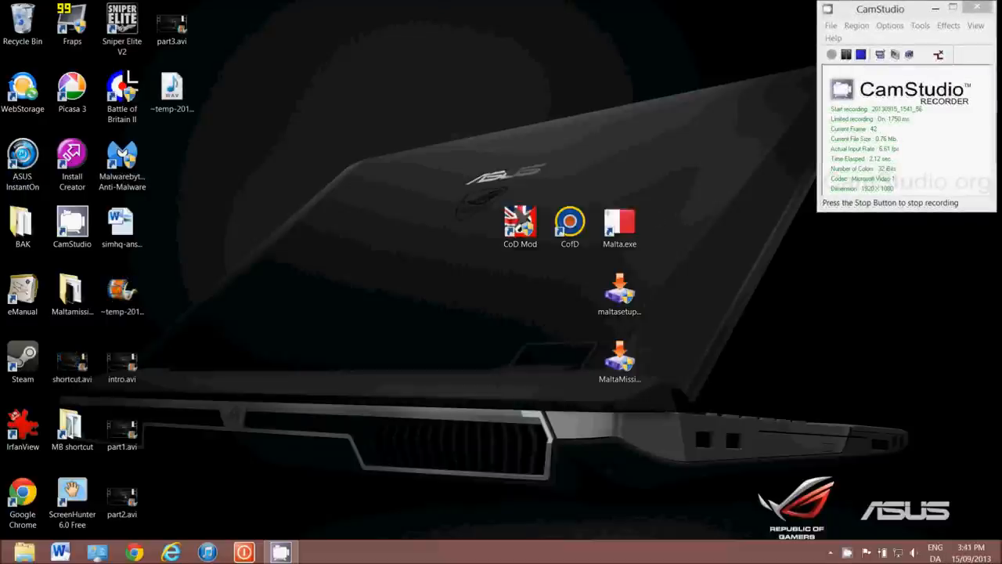
click(619, 223)
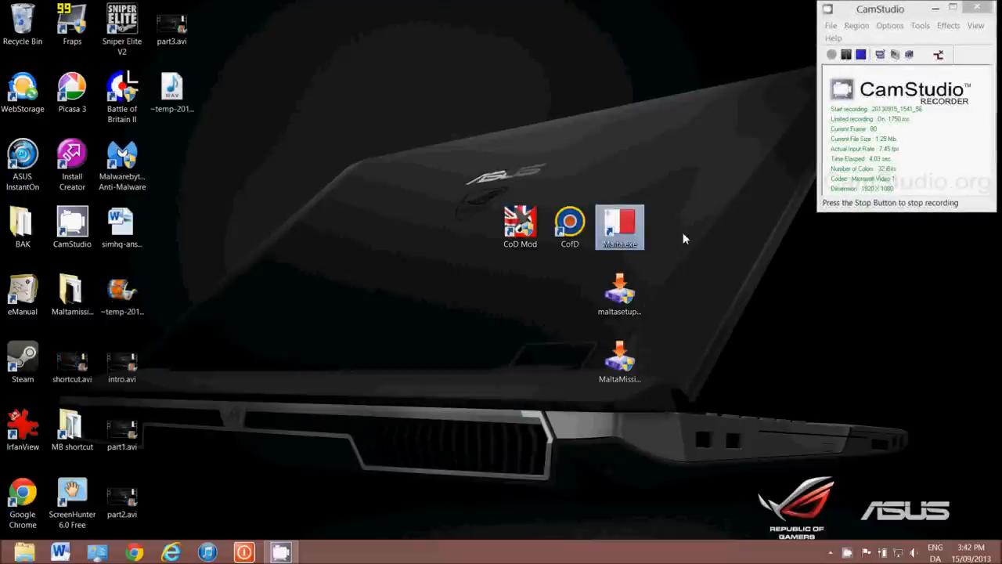
mouse_move(660, 233)
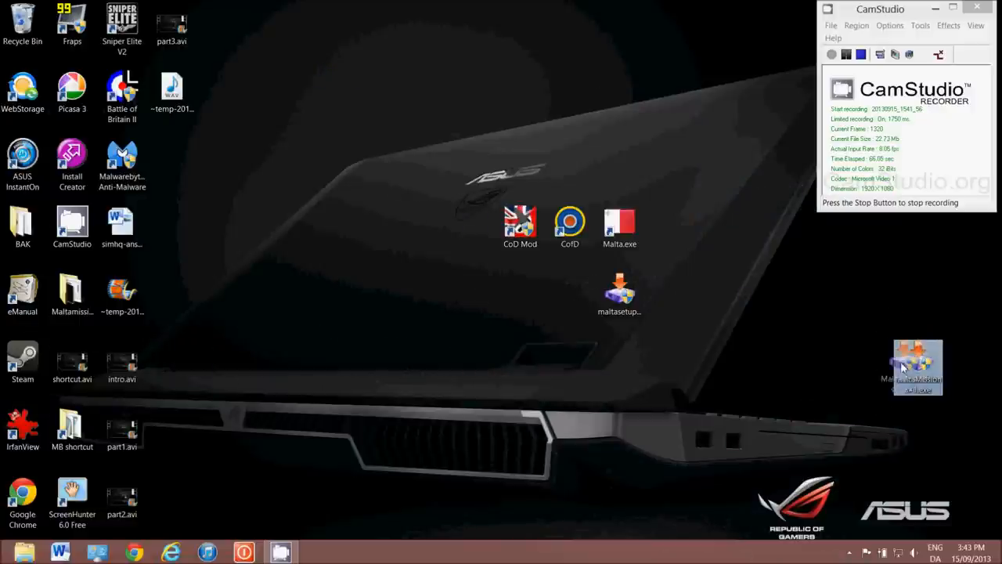
Move the MaltaMissionPack#1 icon below maltasetup and run the installer
drag(917, 368, 616, 356)
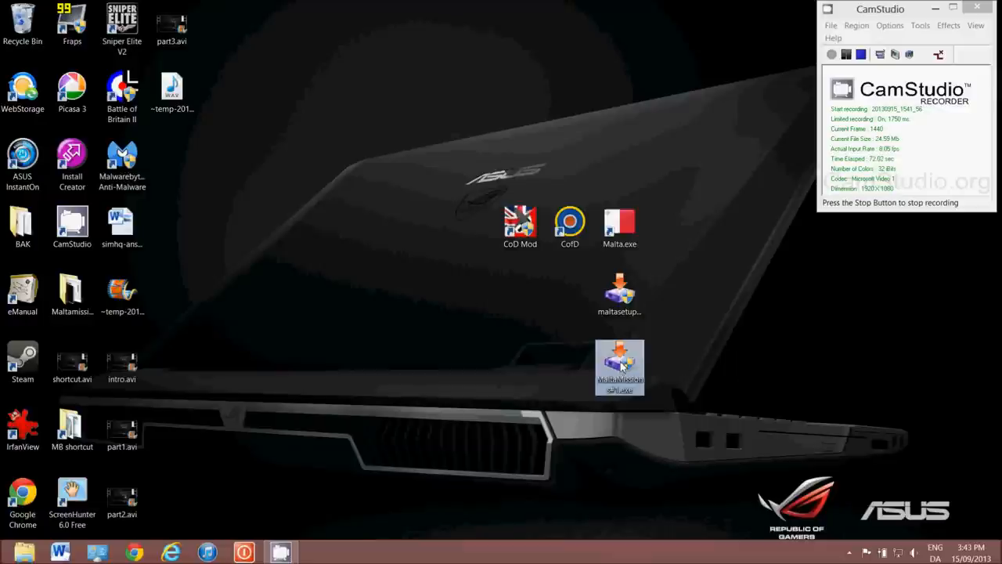
mouse_move(619, 366)
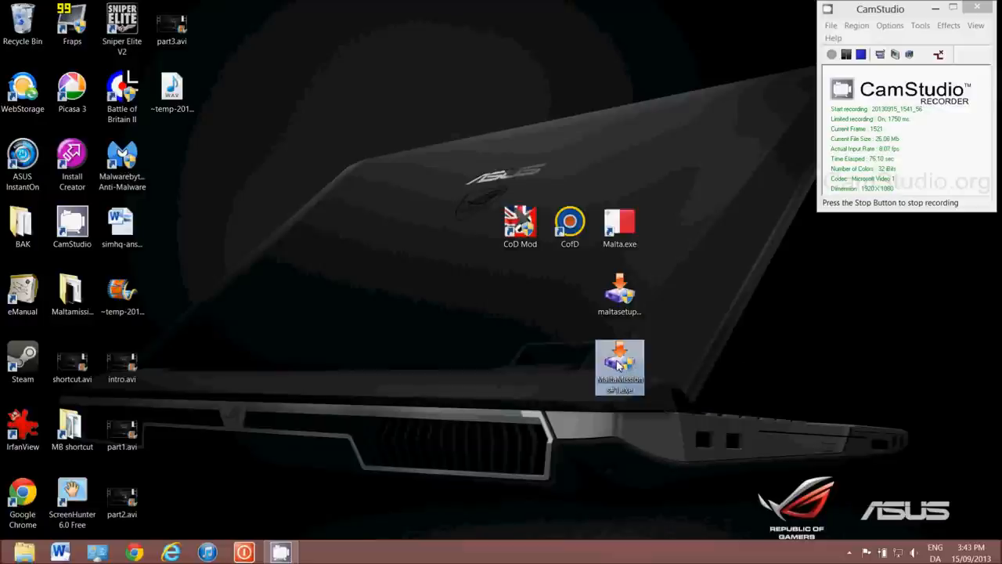
double_click(620, 365)
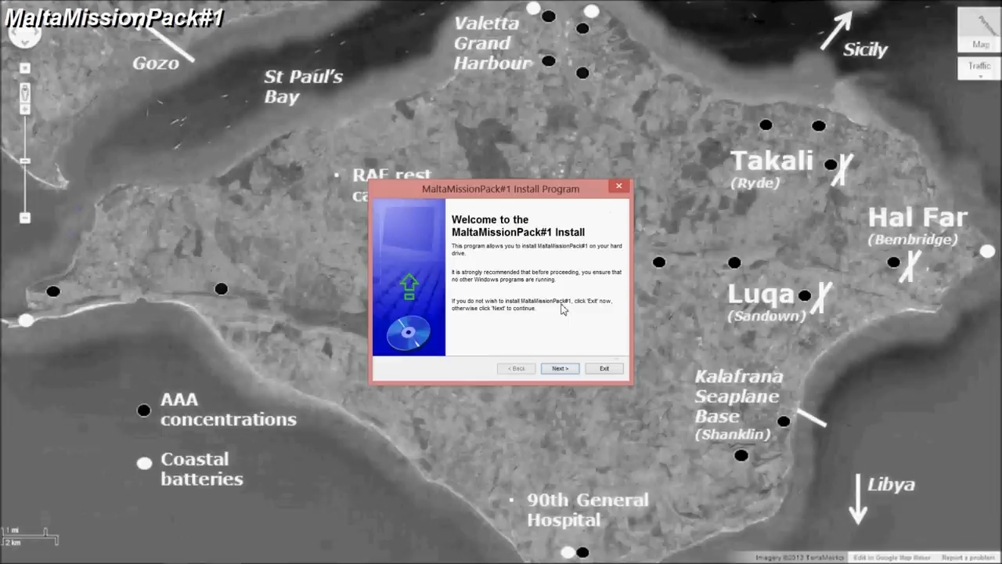
mouse_move(400, 155)
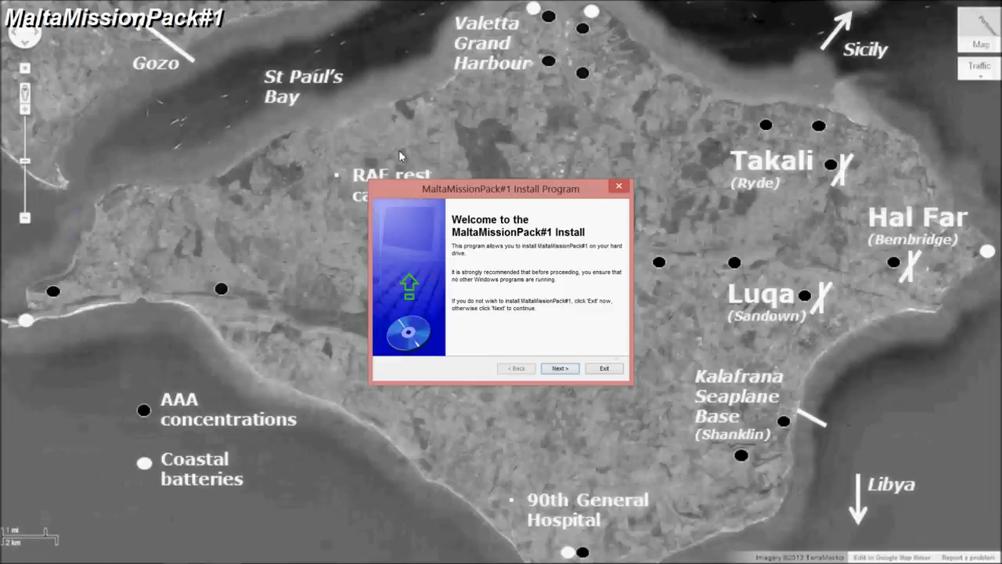
mouse_move(514, 201)
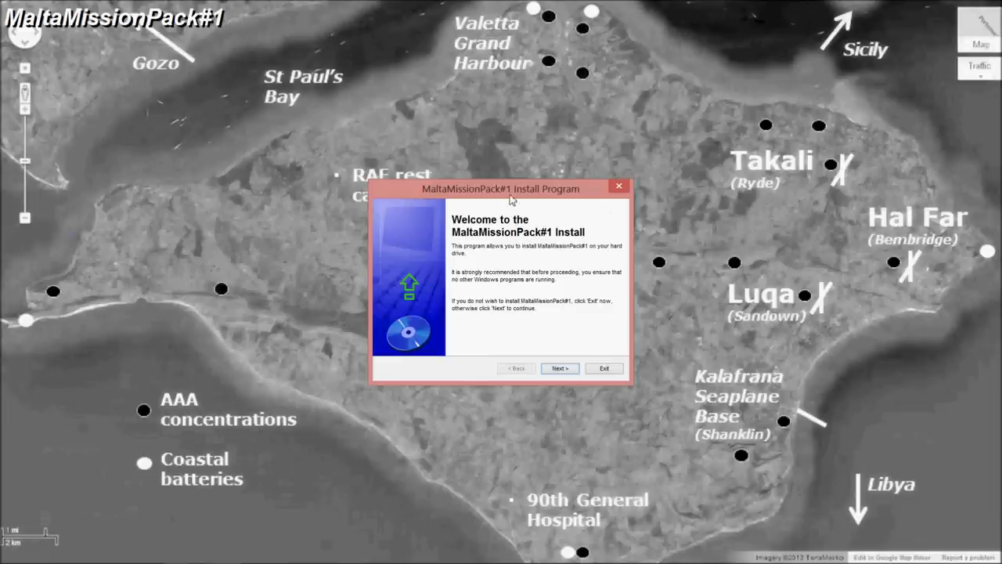
Advance through the installer's Welcome and Information pages to the Directory page
click(560, 368)
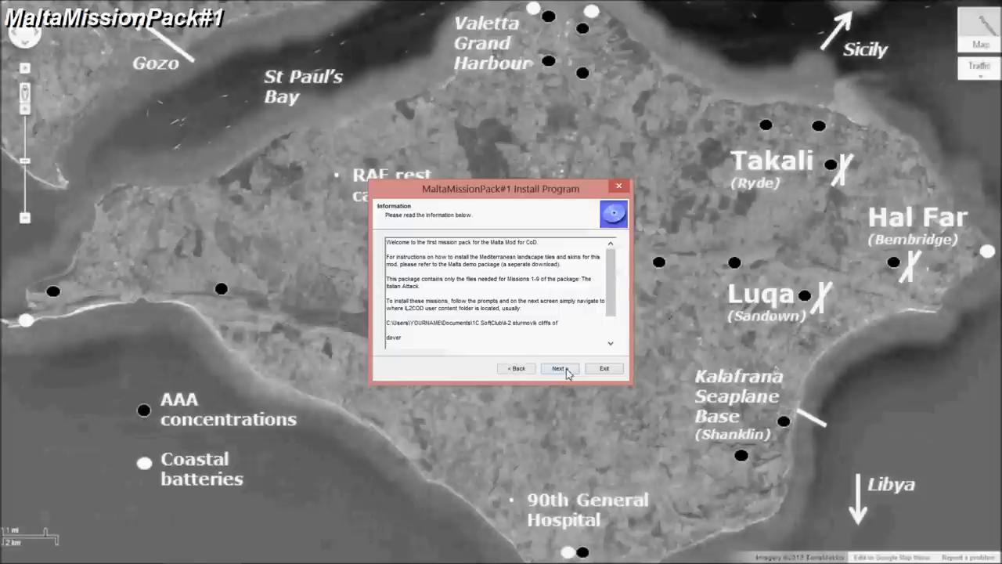
scroll(down, 3)
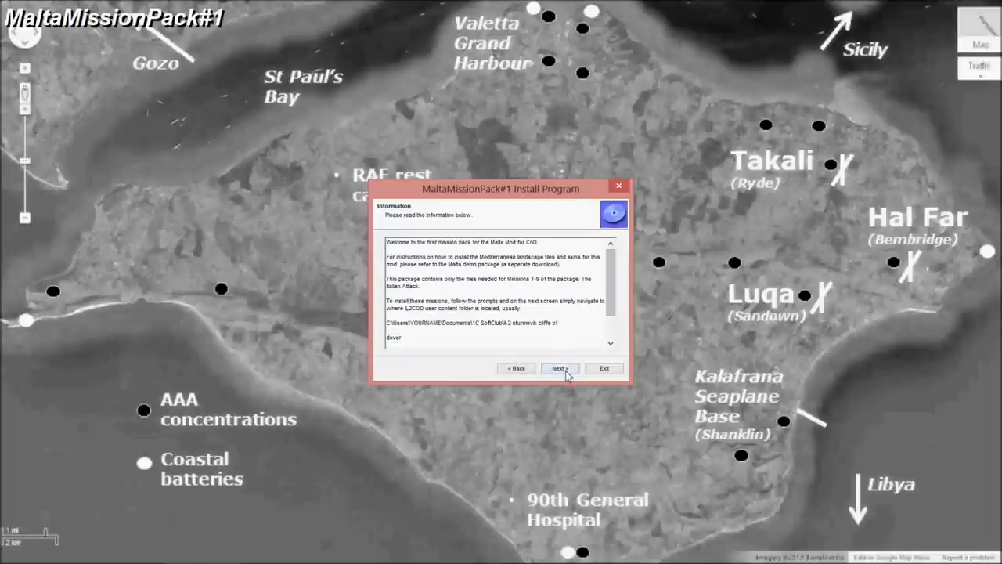
click(559, 368)
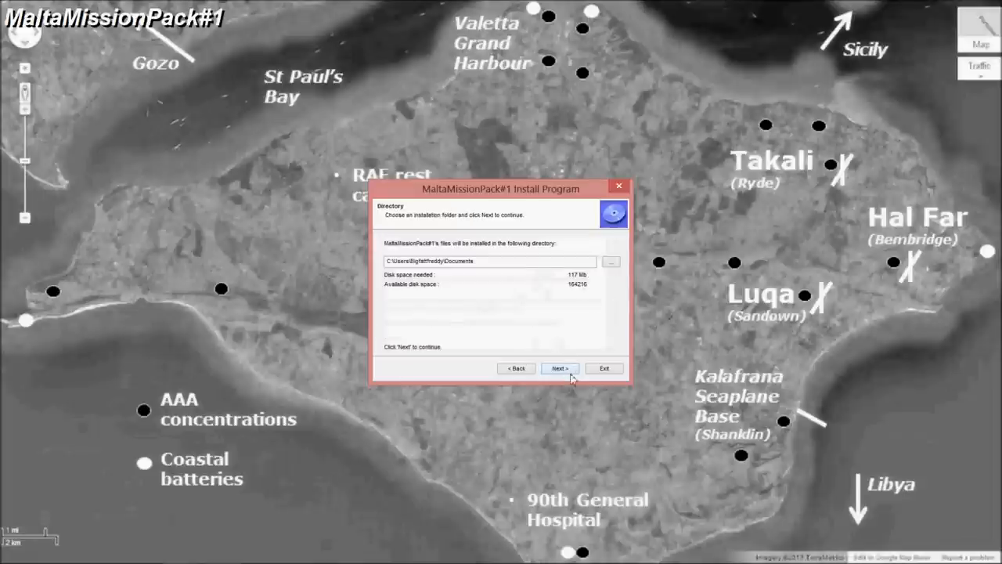
mouse_move(571, 321)
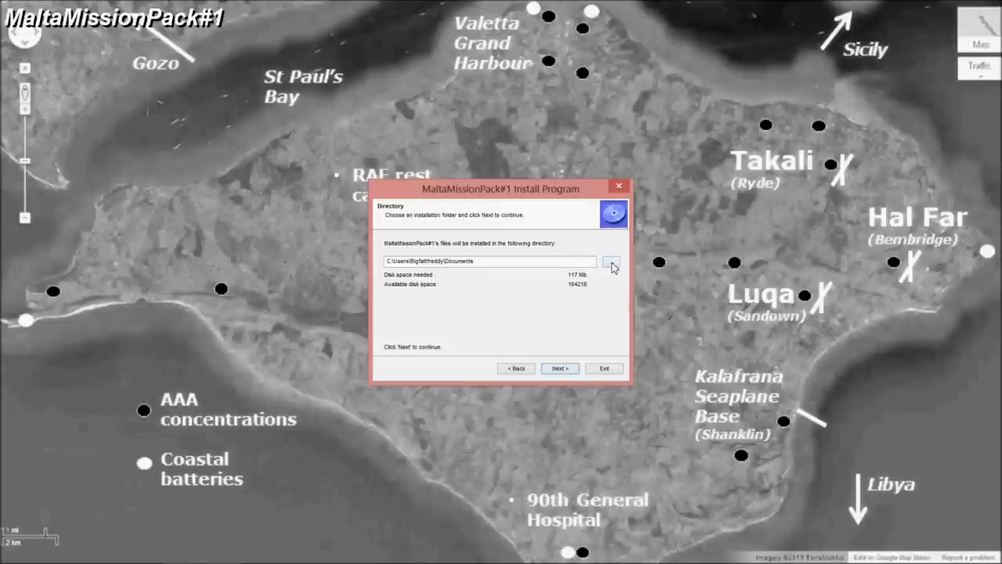
Install the mission pack into Documents\1C SoftClub\il-2 sturmovik cliffs of dover and finish
click(614, 261)
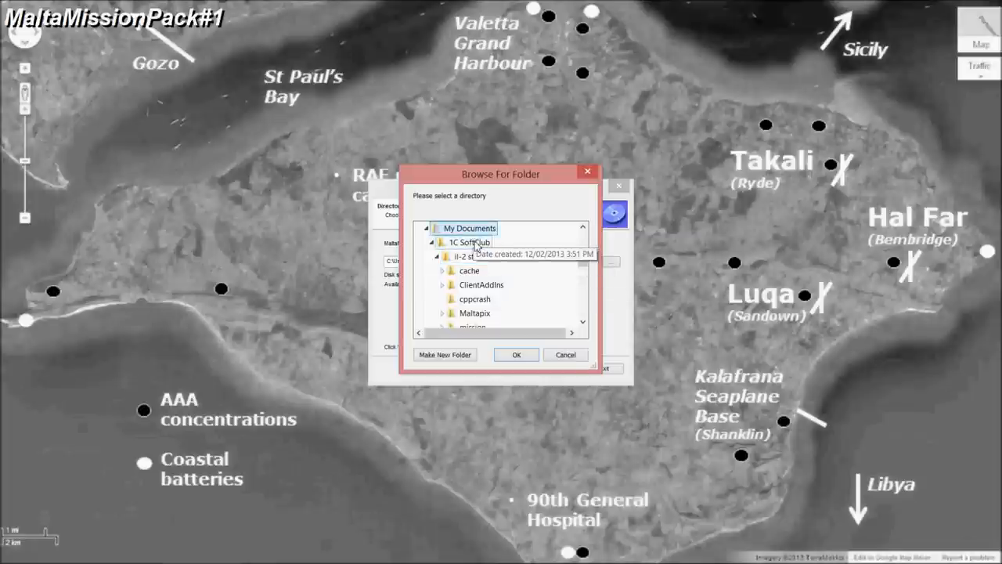
click(482, 257)
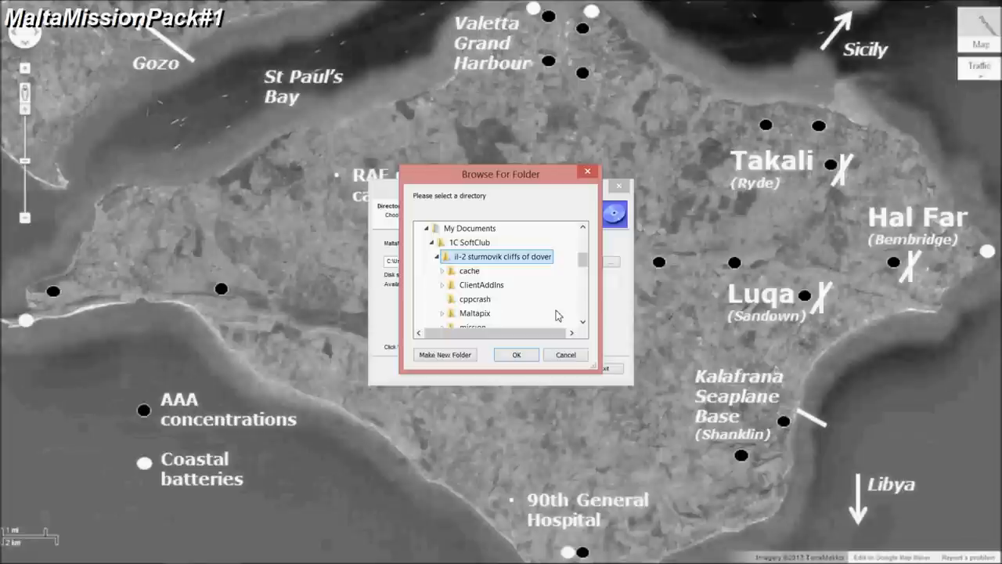
mouse_move(505, 270)
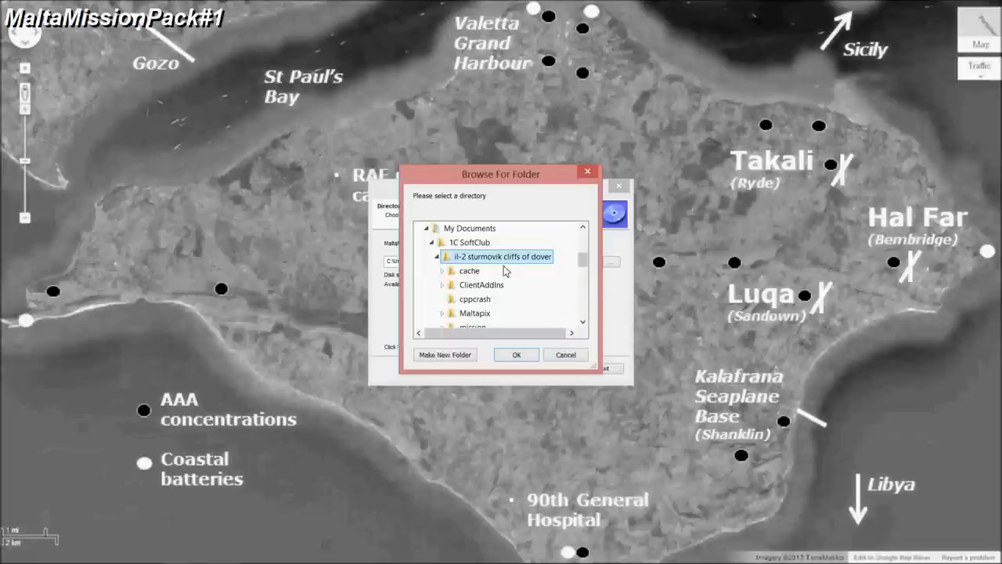
click(516, 355)
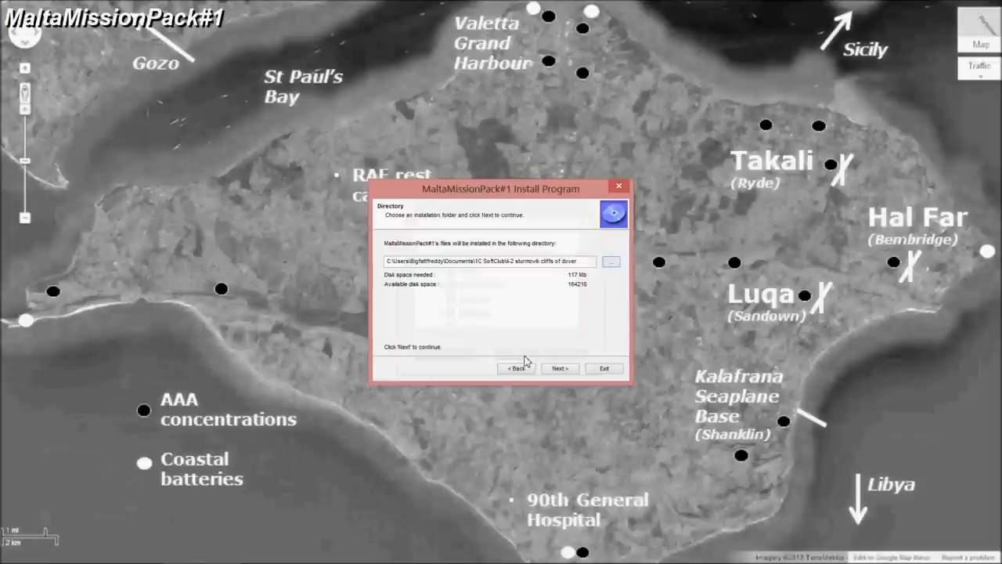
click(560, 368)
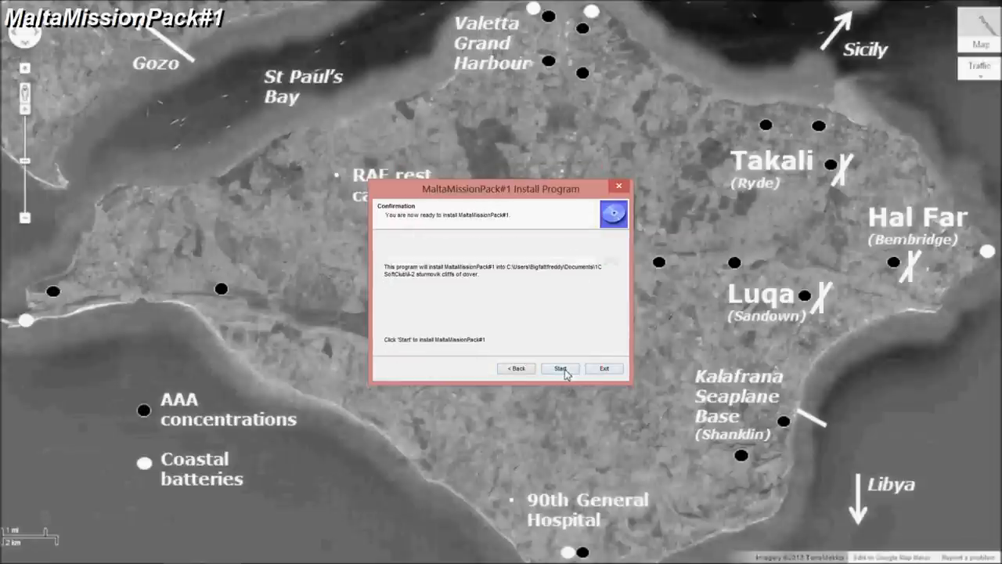
click(560, 368)
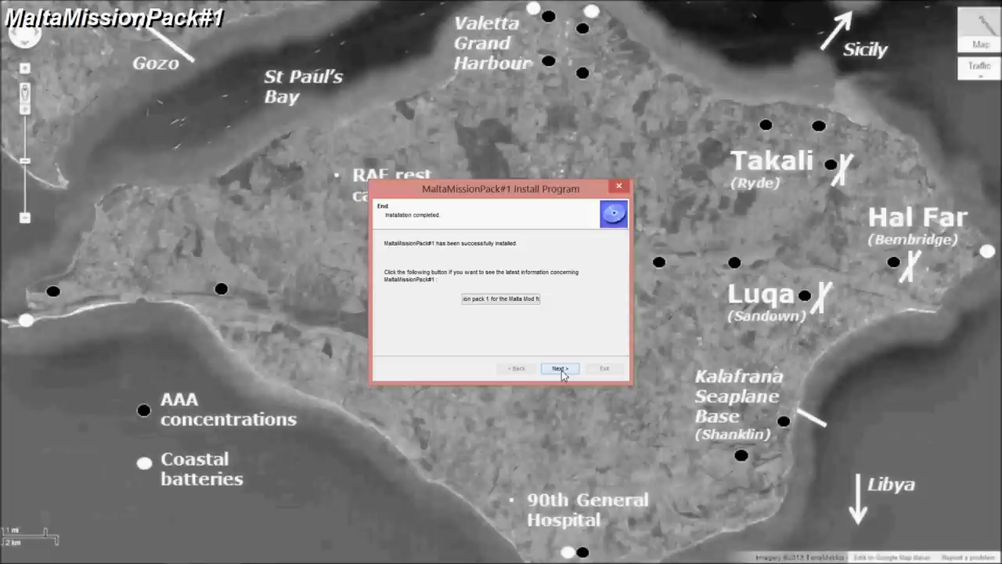
click(559, 368)
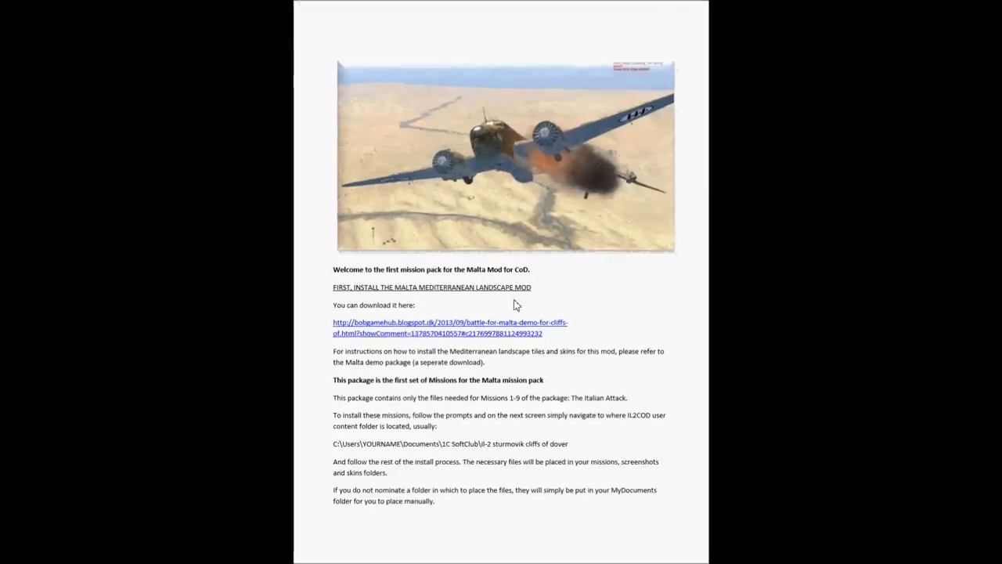
Scroll through the mission pack Readme notes
scroll(down, 3)
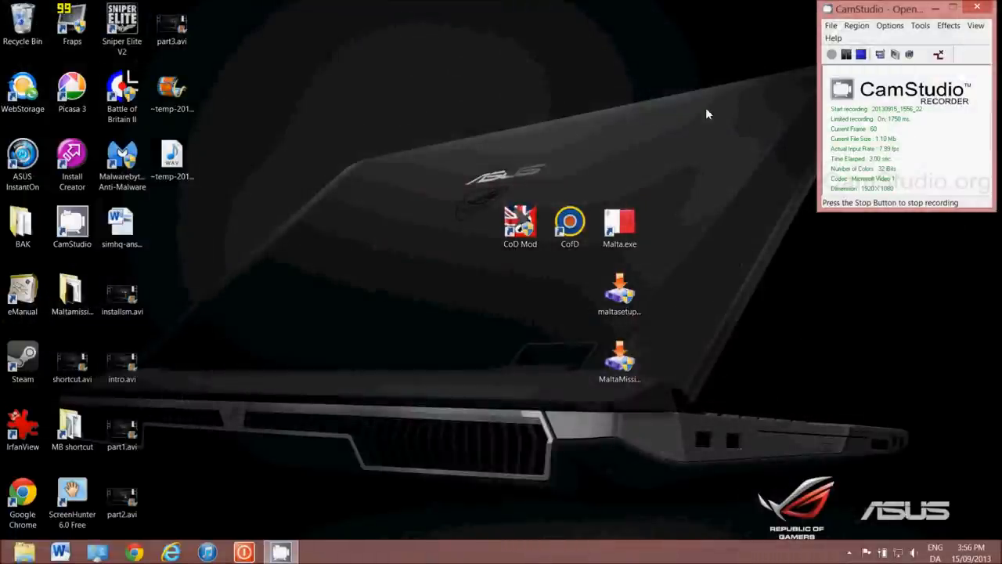
Launch the Malta mod game from the Malta.exe desktop shortcut
click(619, 223)
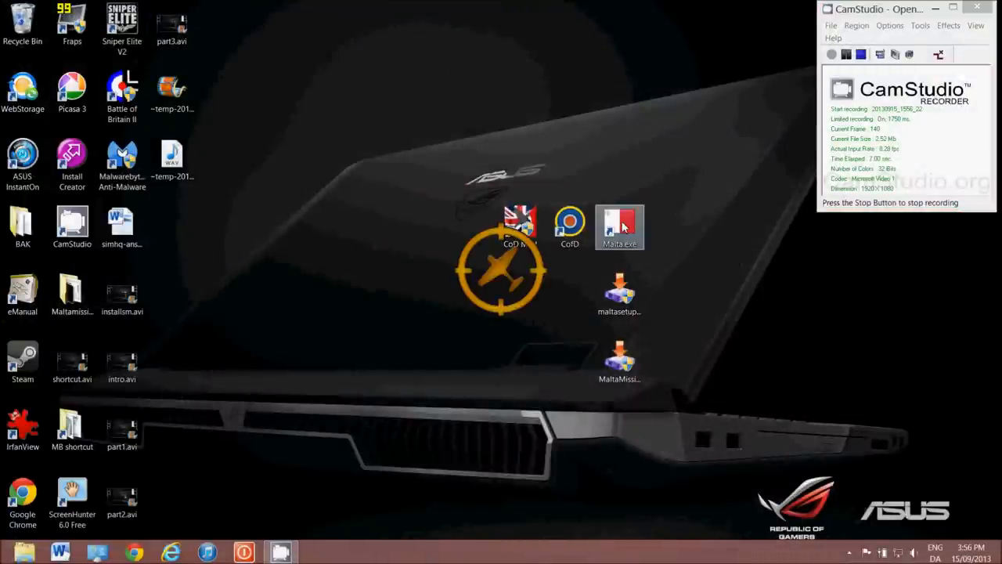
mouse_move(501, 287)
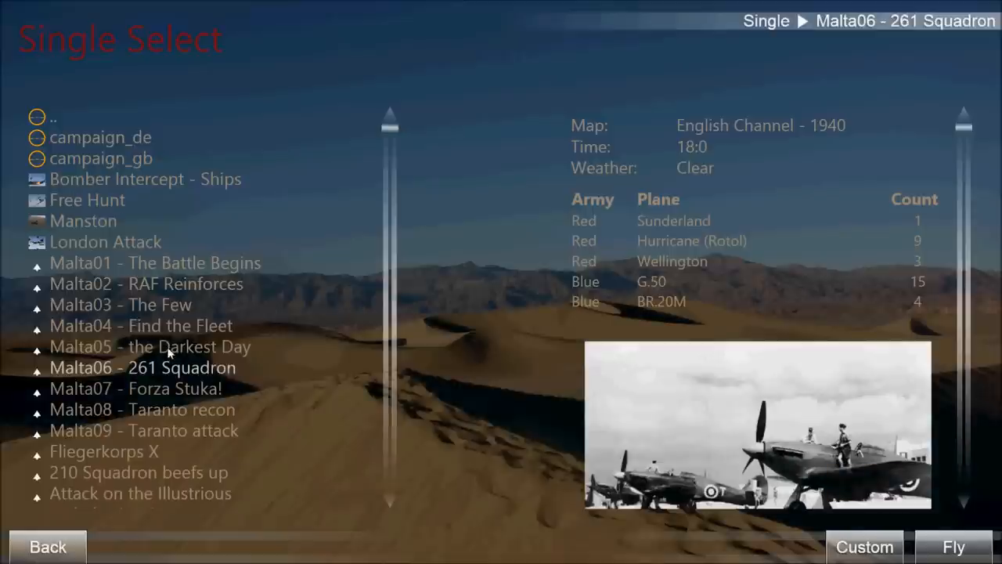
Preview Malta01, Malta09 and Malta02 details, then customize Malta04 - Find the Fleet
click(155, 262)
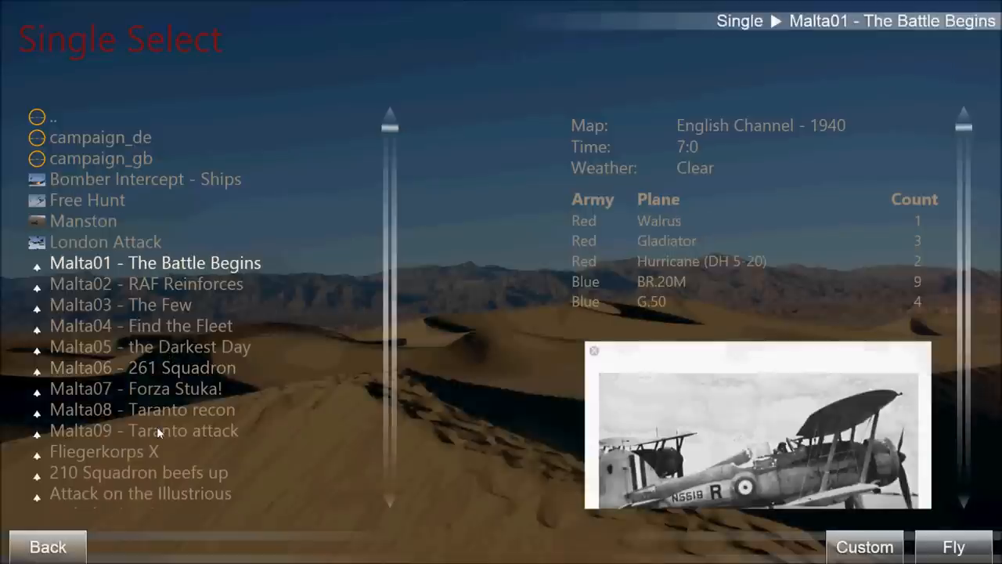
click(144, 429)
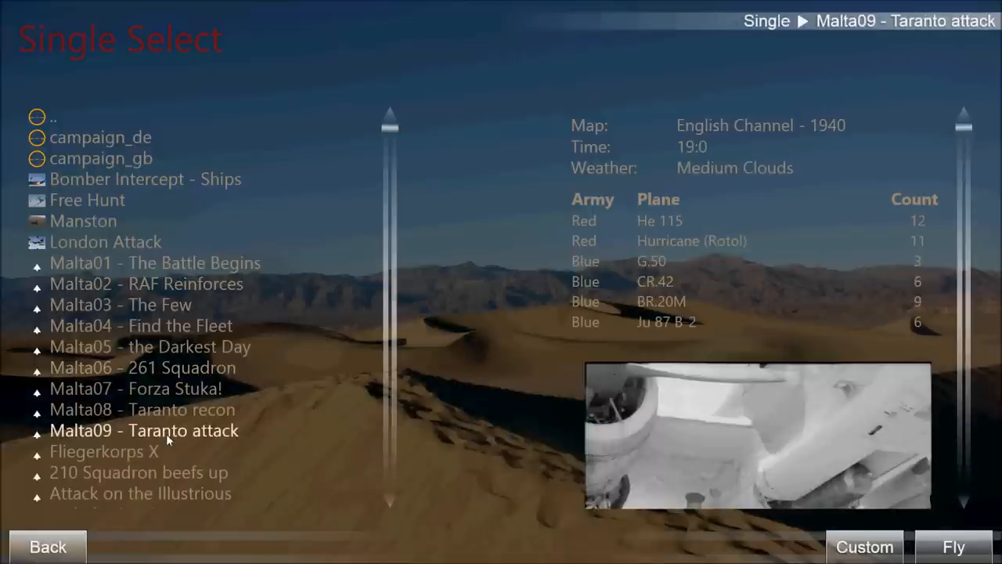
click(155, 262)
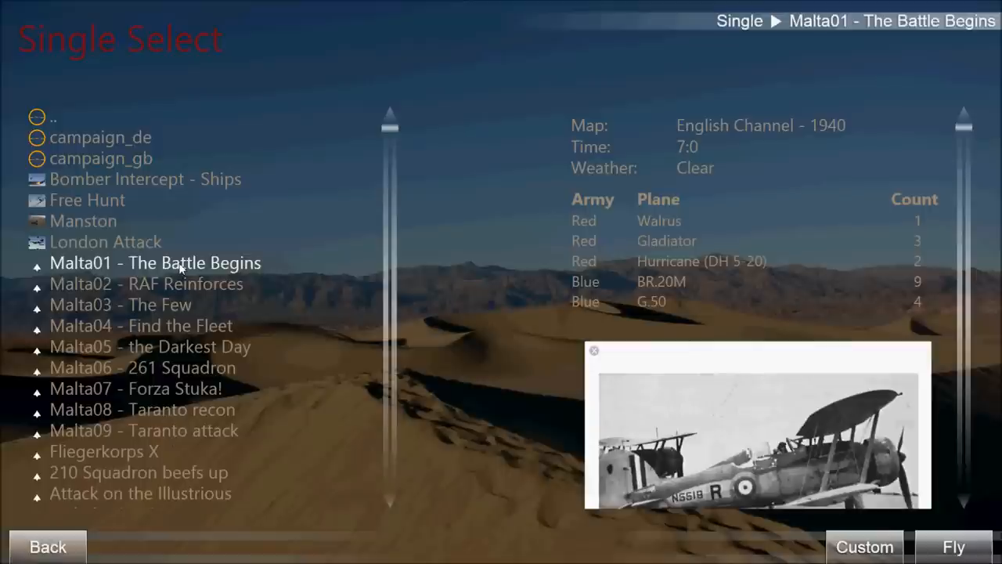
mouse_move(178, 291)
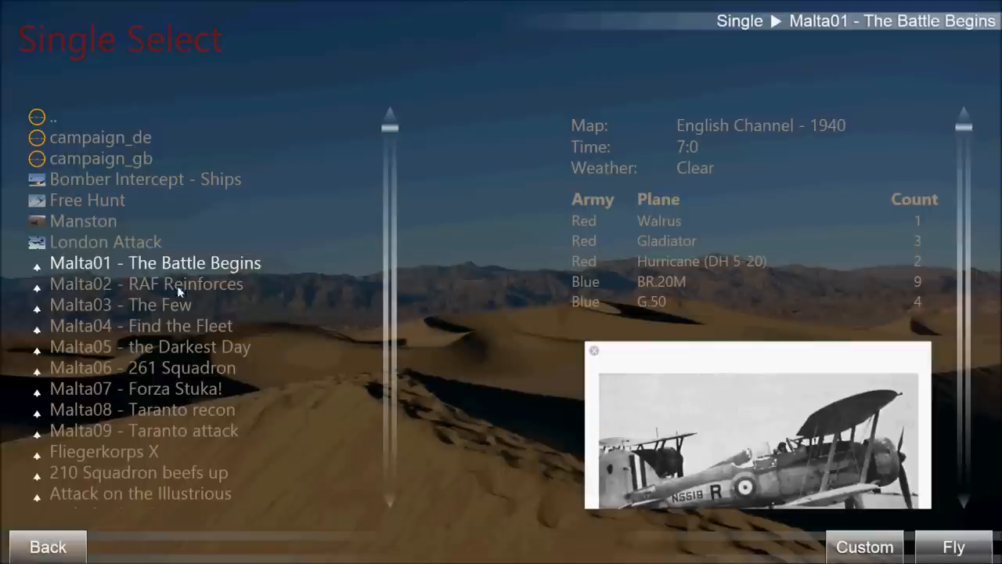
click(146, 284)
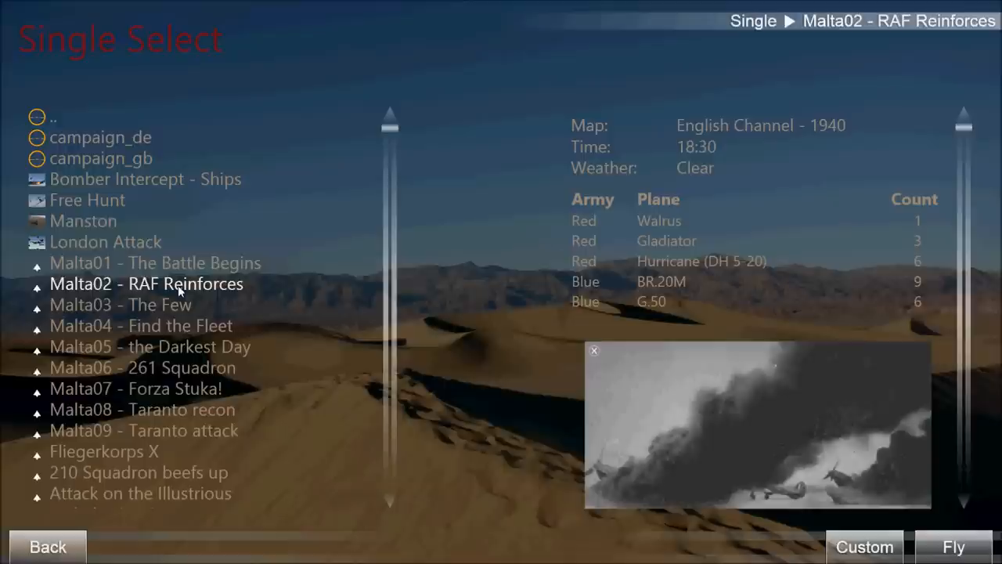
mouse_move(662, 351)
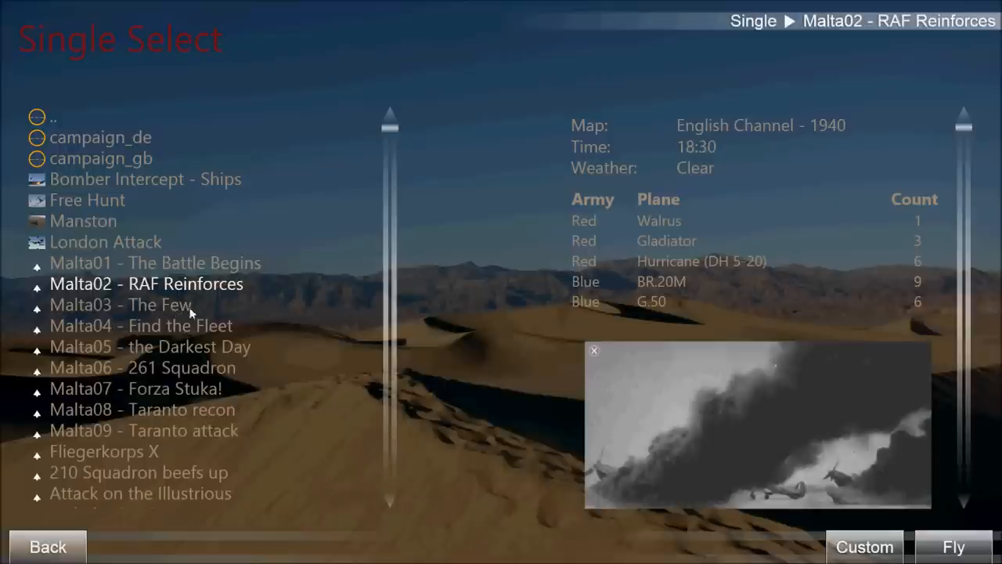
click(141, 326)
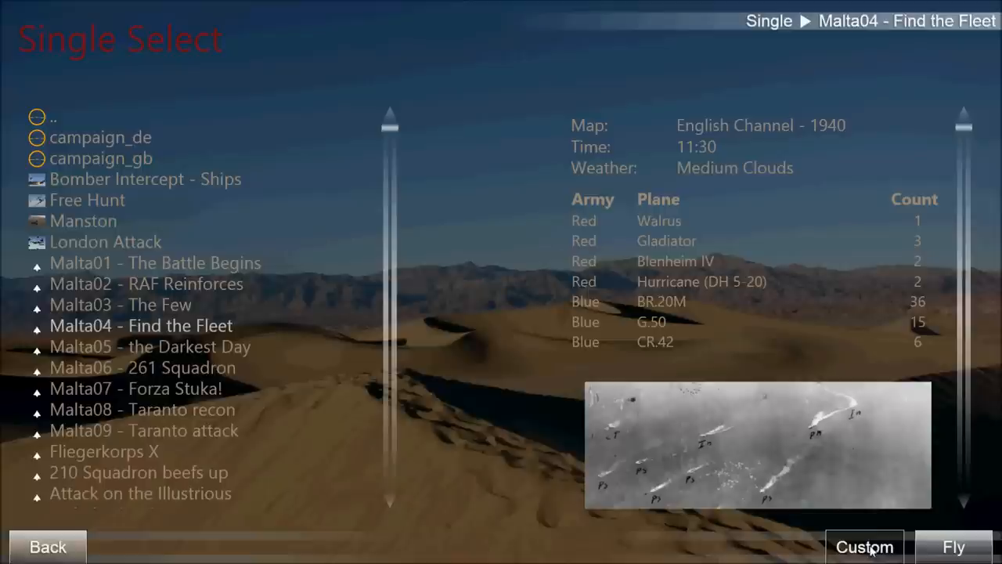
click(874, 546)
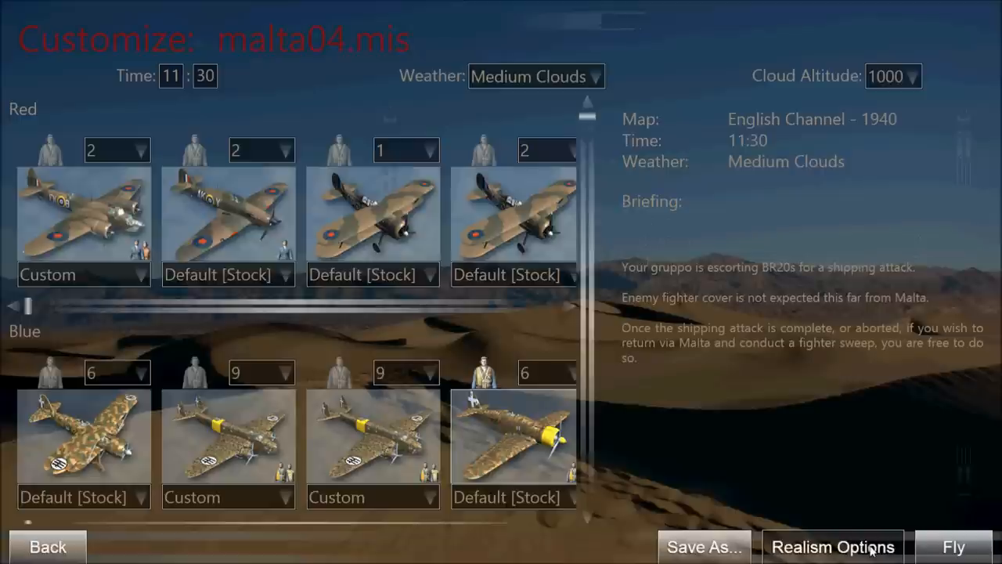
mouse_move(240, 336)
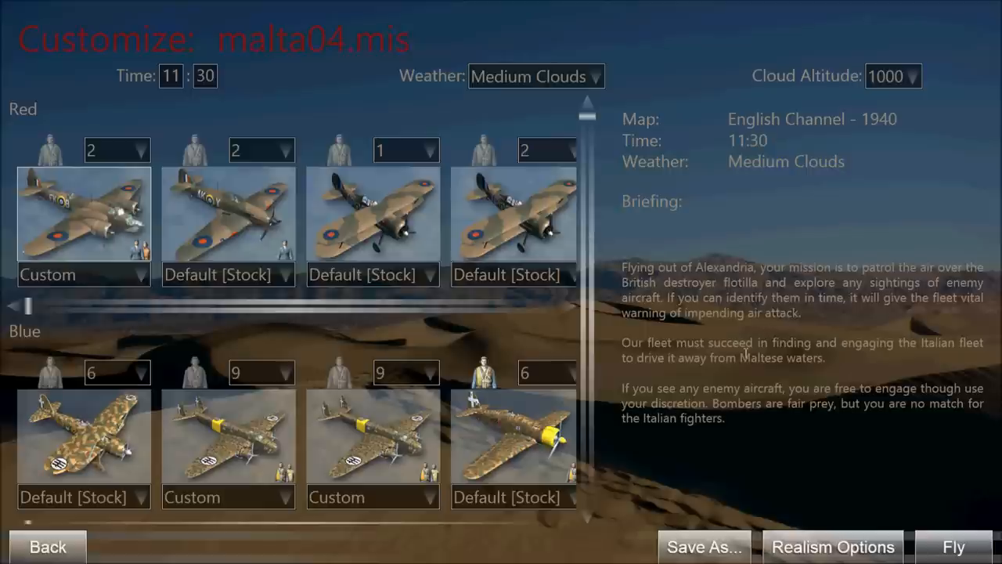
mouse_move(564, 323)
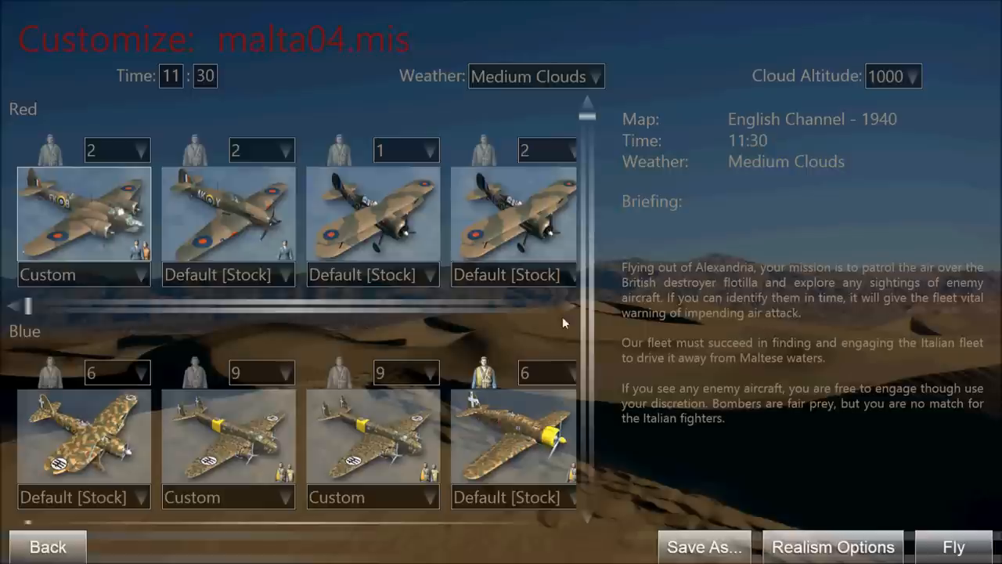
mouse_move(51, 141)
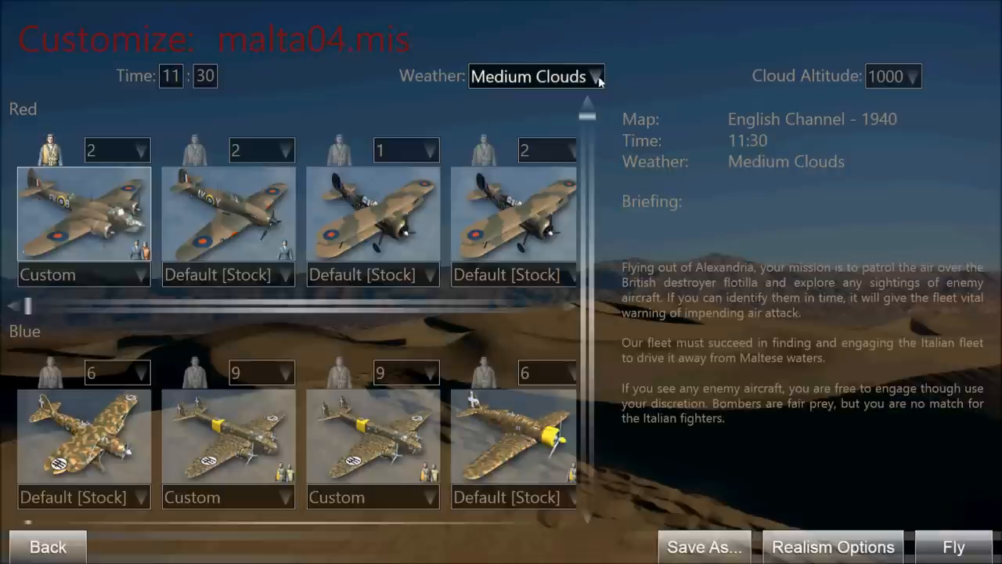
Change the Malta04 Cloud Altitude dropdown from 1000 to 1500
click(916, 76)
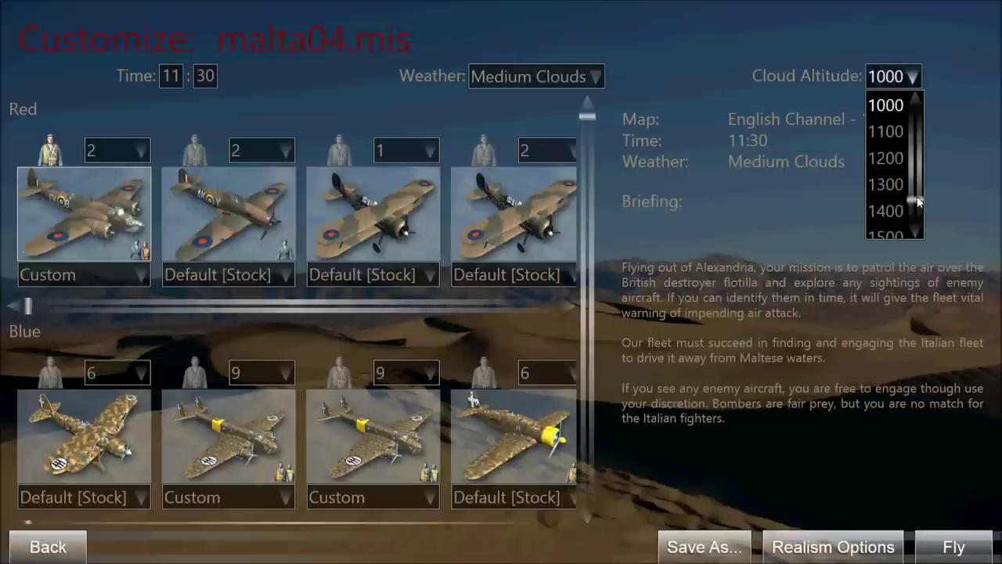
click(885, 234)
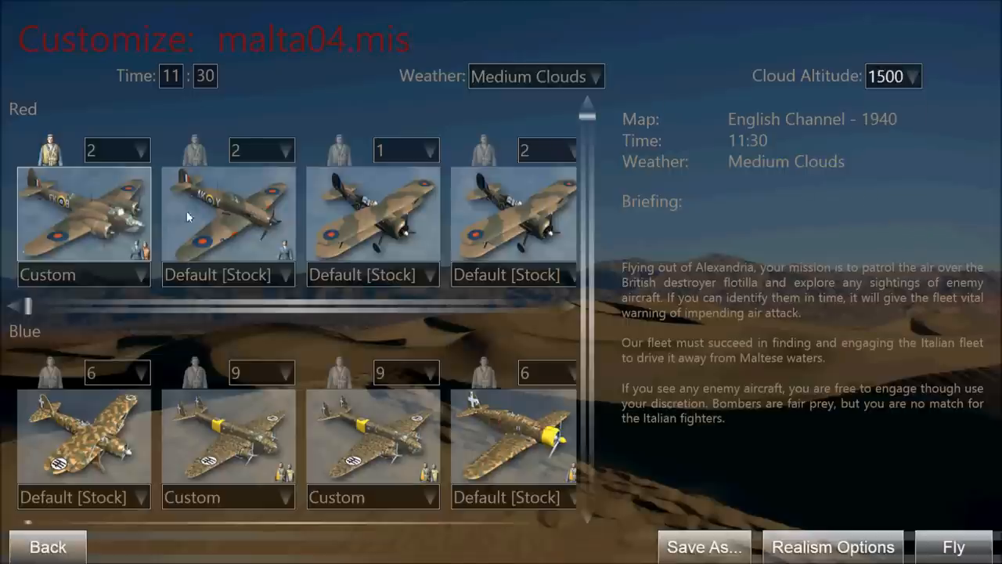
mouse_move(244, 215)
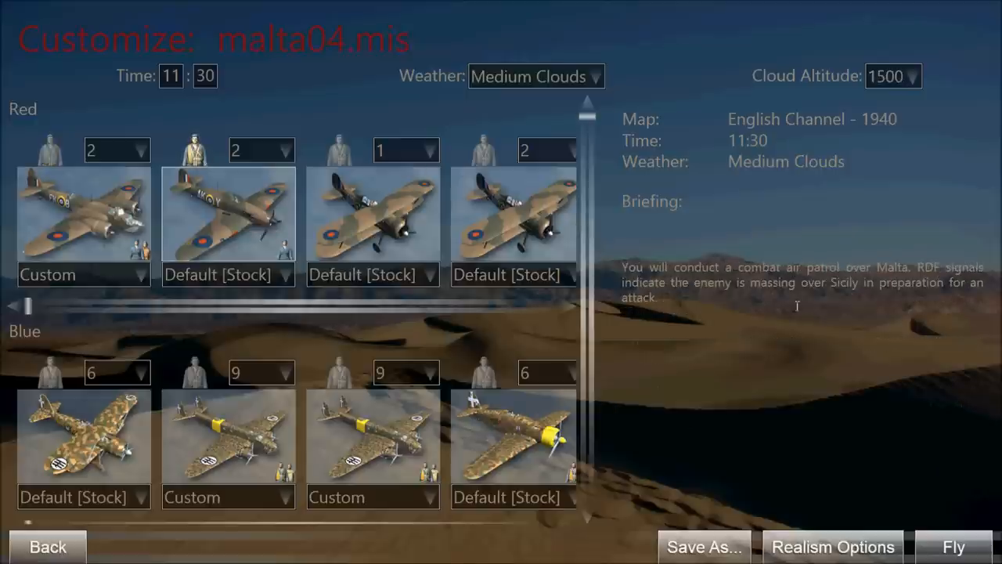
mouse_move(626, 292)
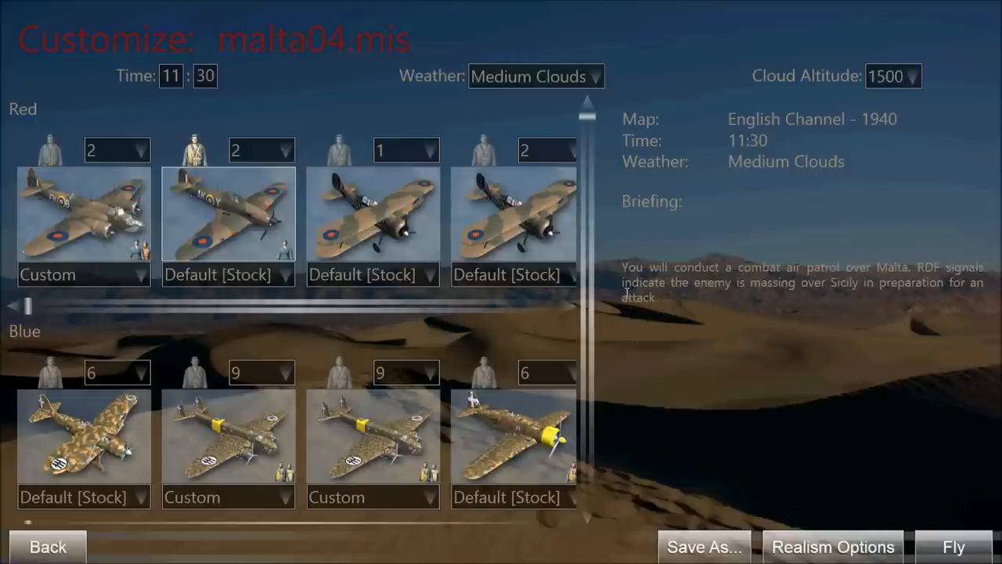
Scroll the aircraft rows to reveal more Red and Blue flights
drag(23, 305, 141, 305)
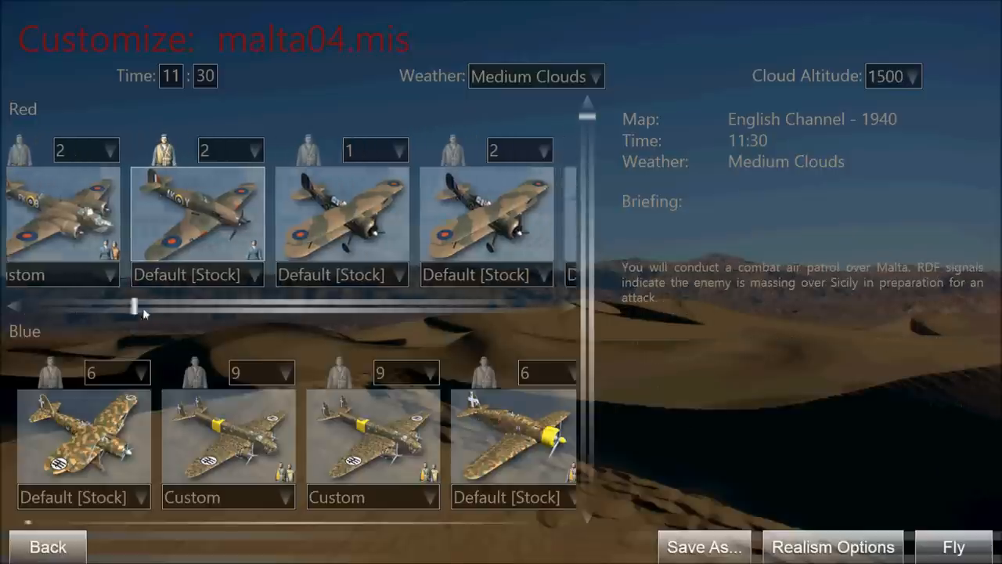
drag(137, 304, 556, 305)
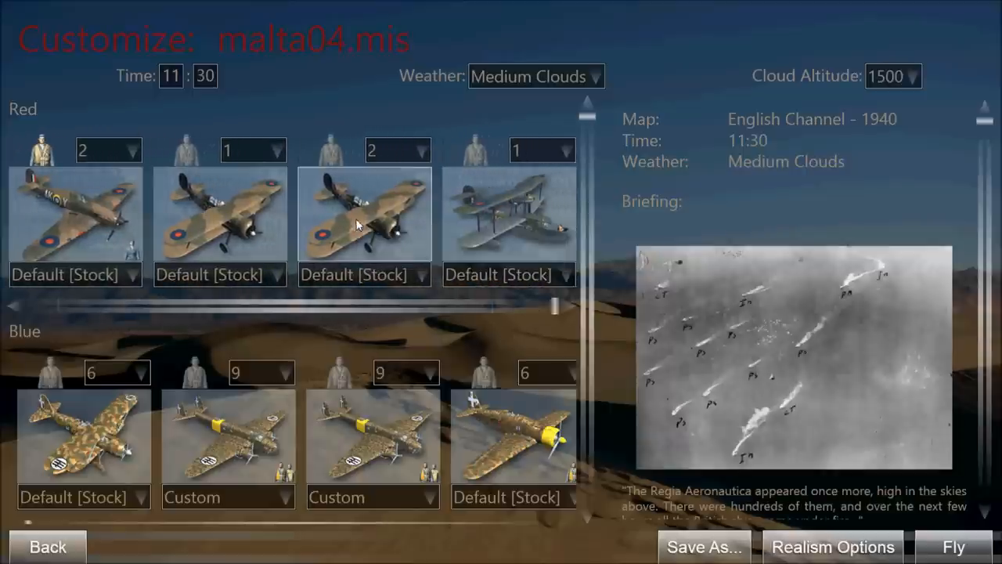
mouse_move(408, 223)
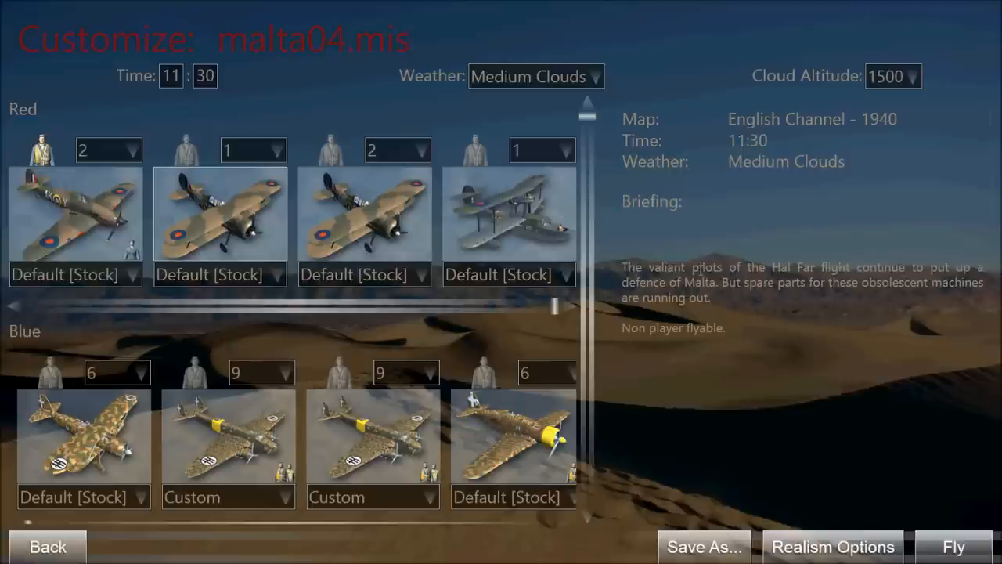
mouse_move(656, 279)
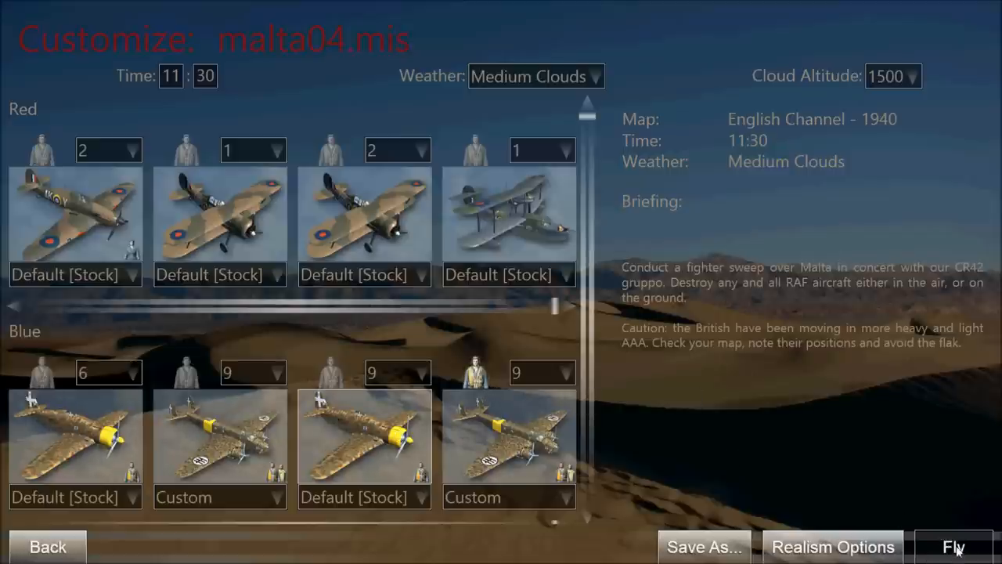
Fly the mission to the Battle Intro briefing and pan the waypoint map slightly
click(955, 546)
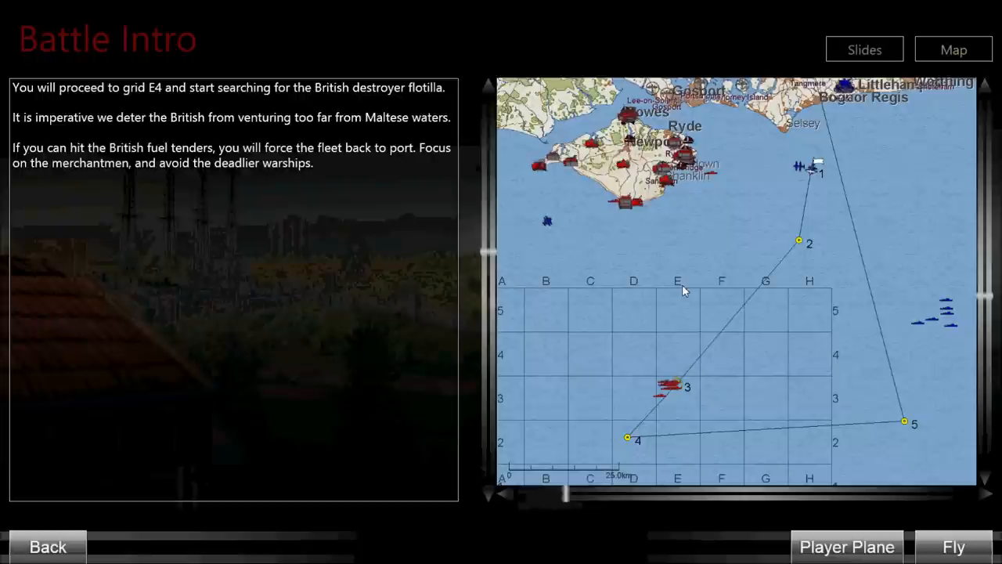
mouse_move(7, 109)
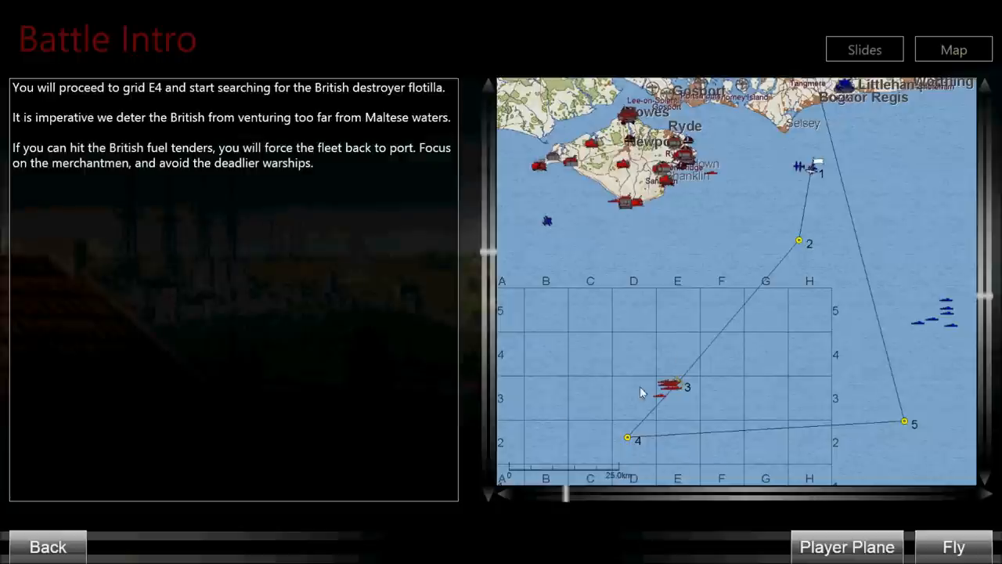
mouse_move(678, 409)
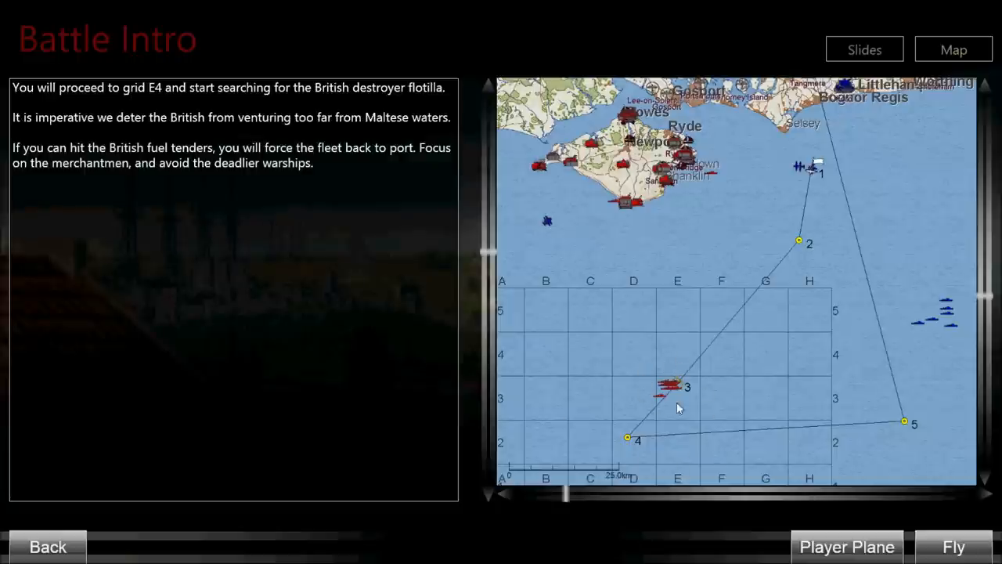
mouse_move(695, 376)
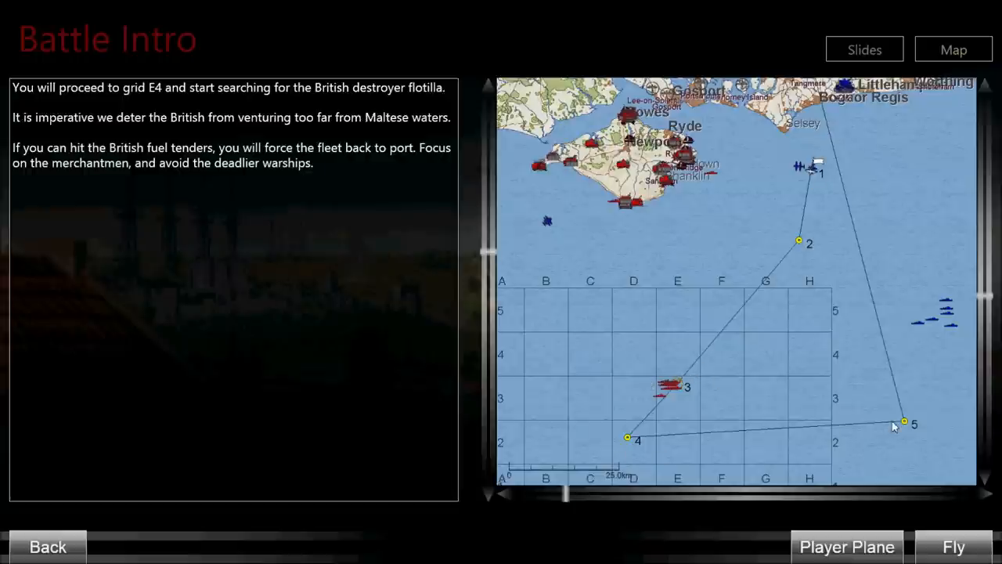
mouse_move(821, 160)
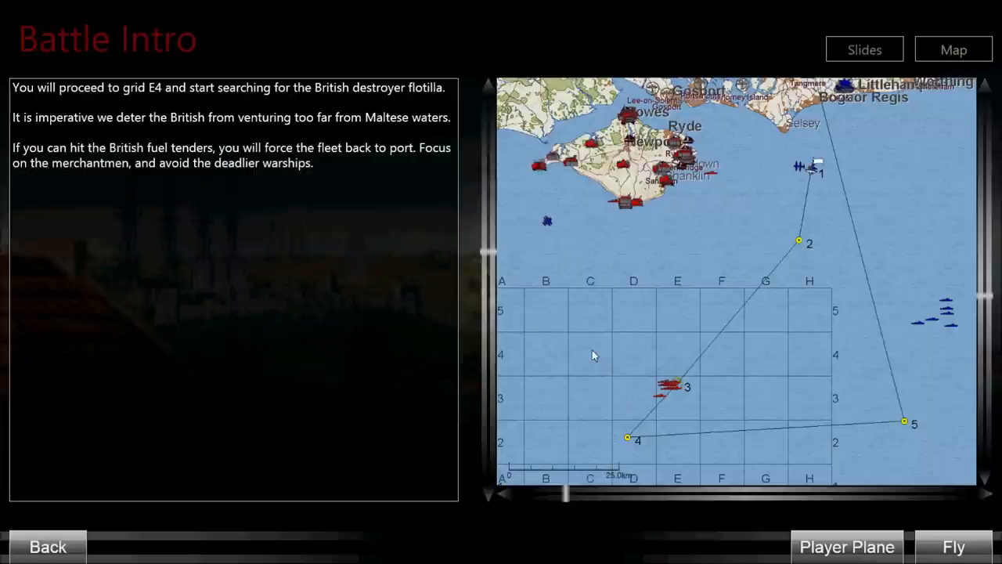
drag(591, 355, 627, 352)
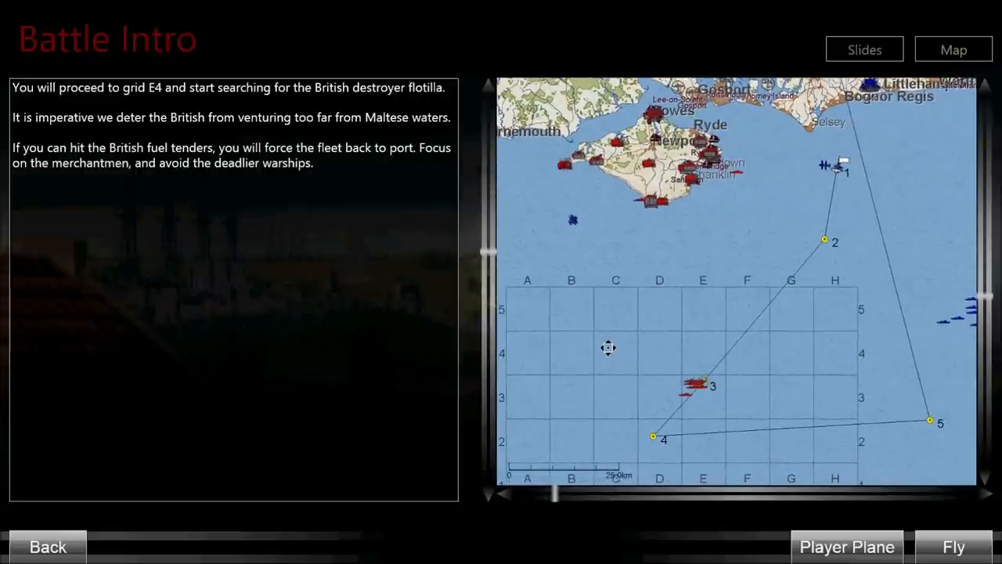
mouse_move(560, 215)
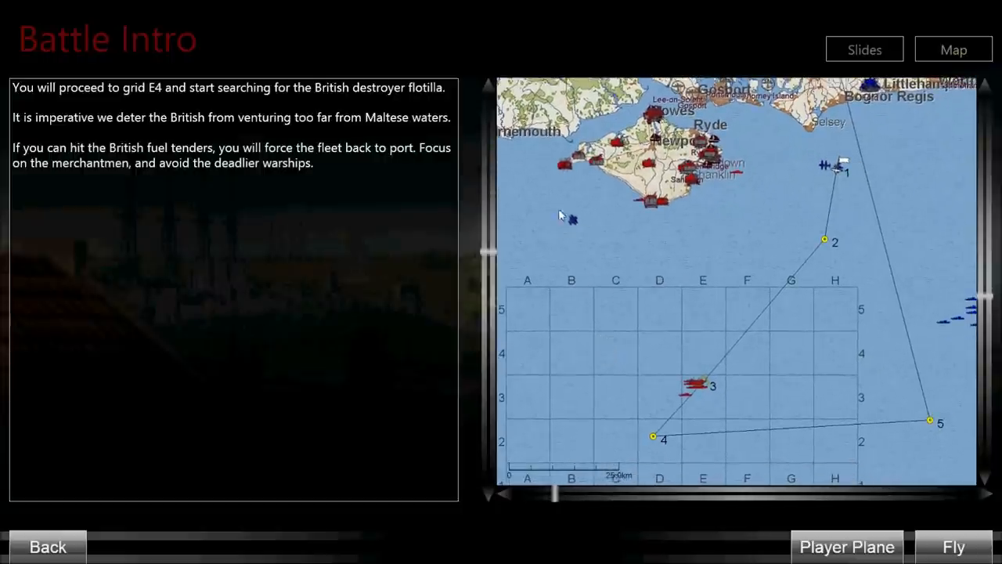
mouse_move(809, 334)
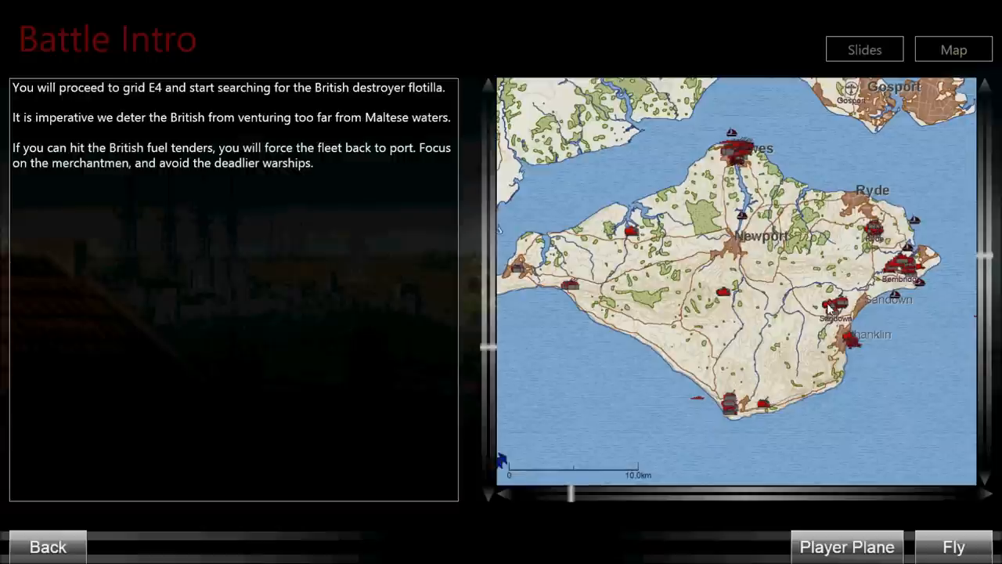
mouse_move(722, 247)
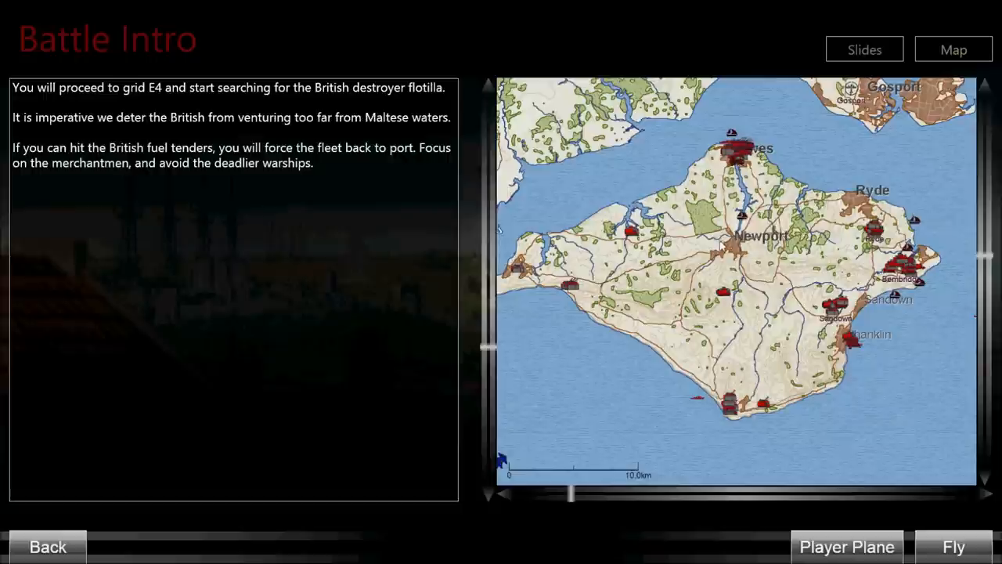
mouse_move(582, 272)
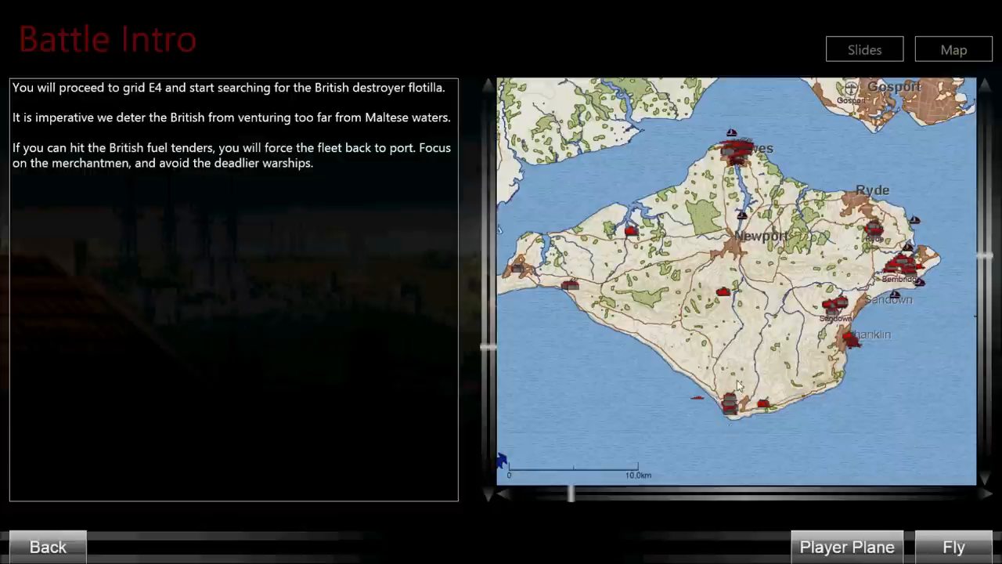
mouse_move(691, 363)
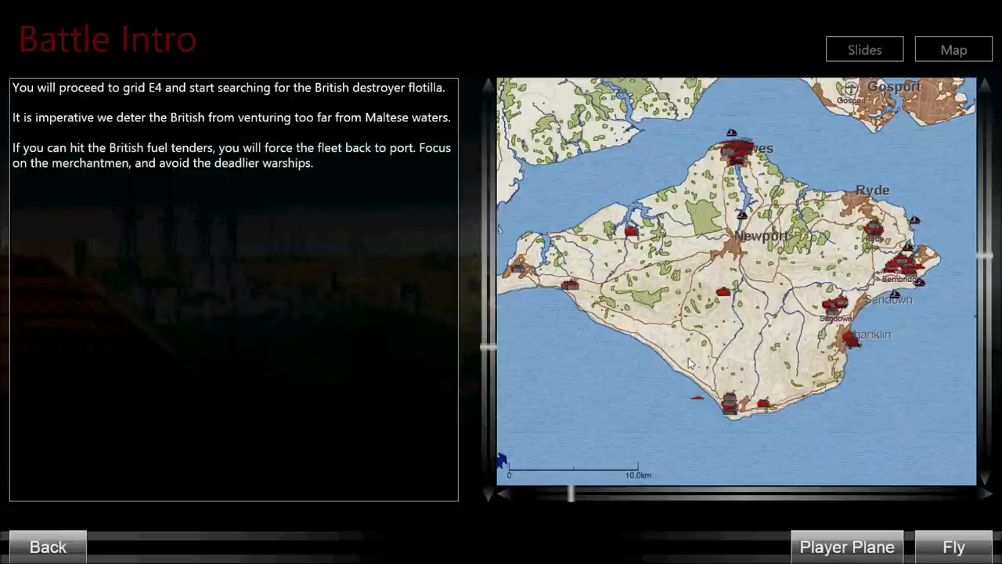